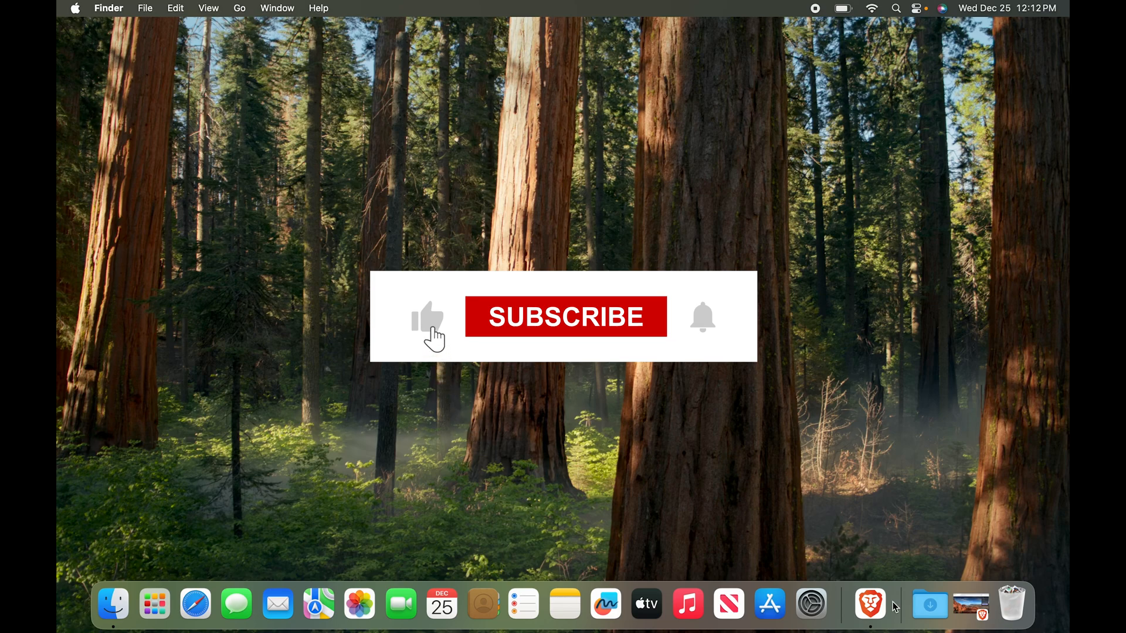
- Open Brave and go to the 'Download Ollama on macOS' page from the search results
left_click(905, 604)
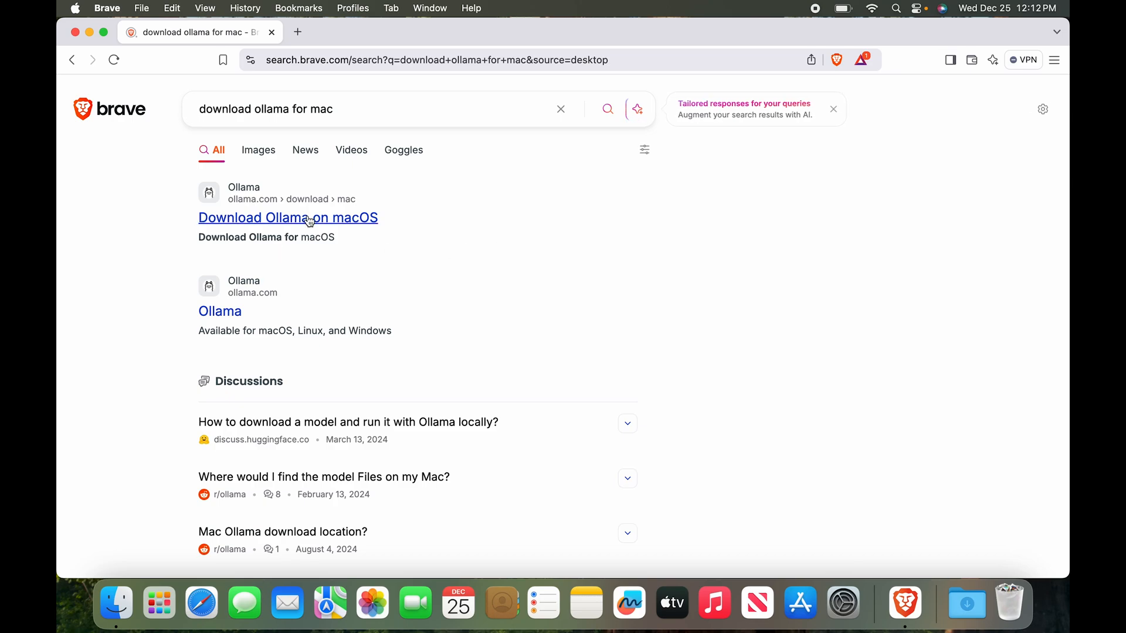
left_click(288, 217)
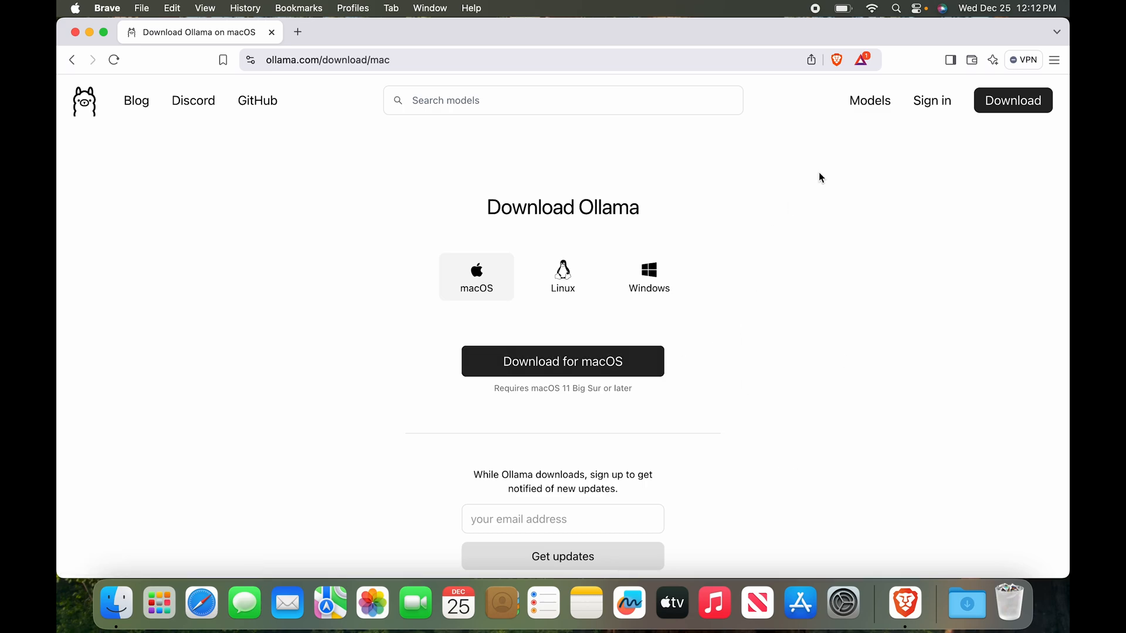
mouse_move(80, 36)
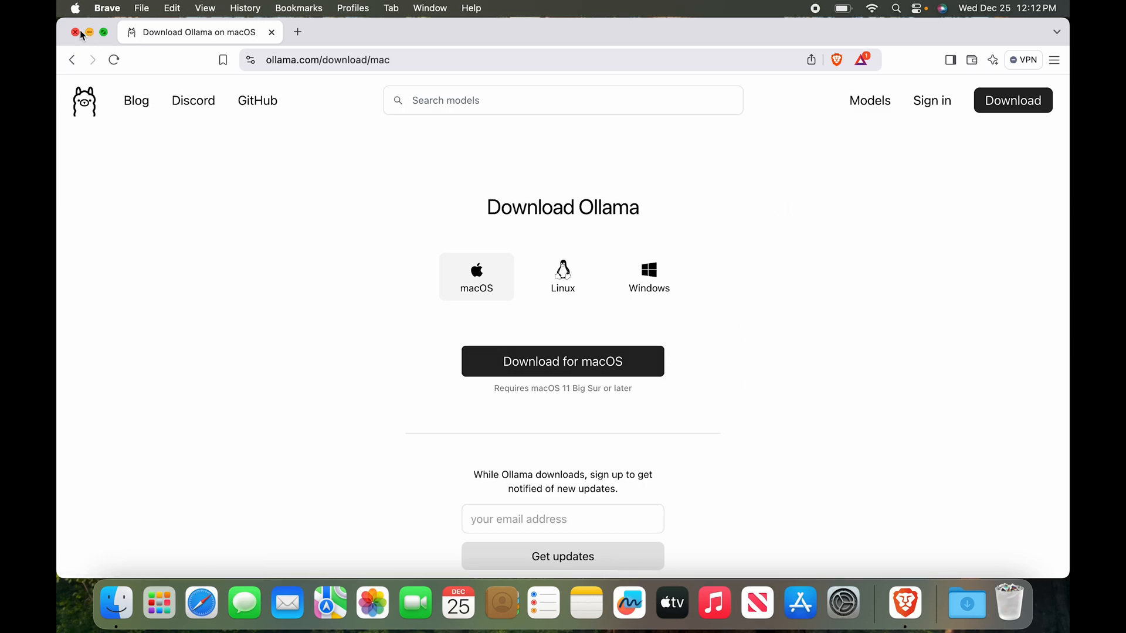
- Close the browser, launch Ollama, and install its command-line tool with administrator approval
left_click(75, 32)
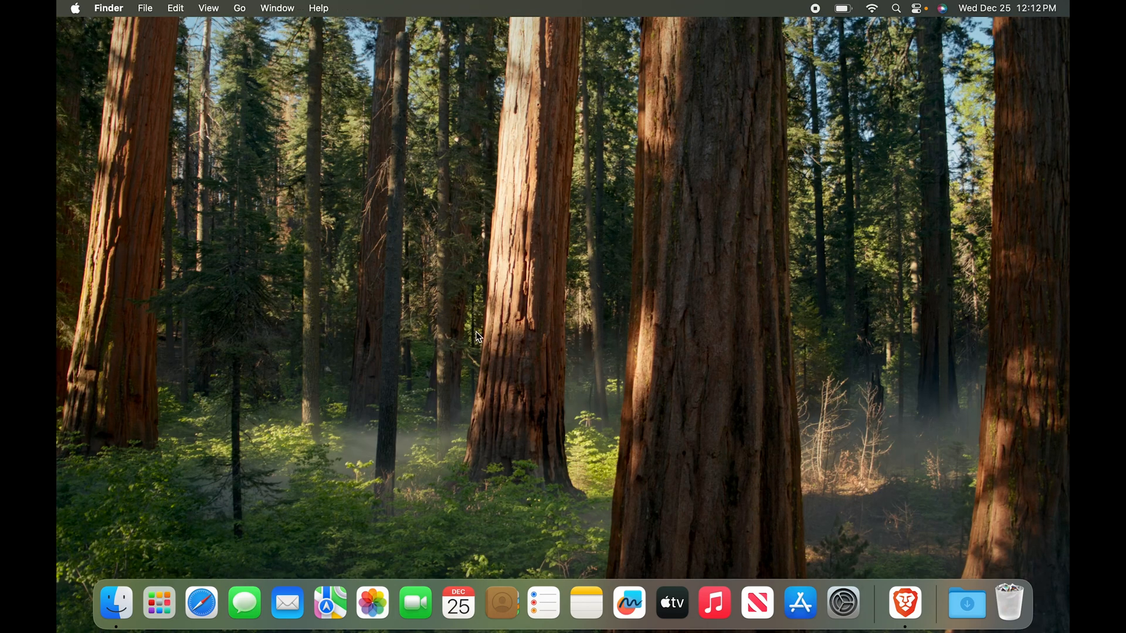
mouse_move(338, 444)
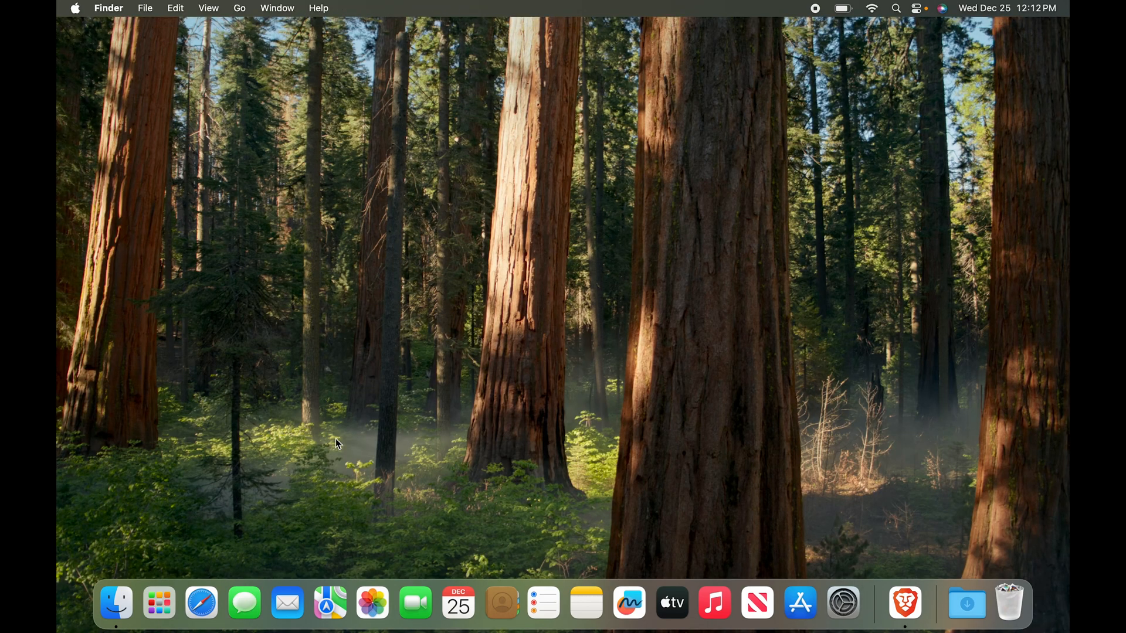
left_click(158, 604)
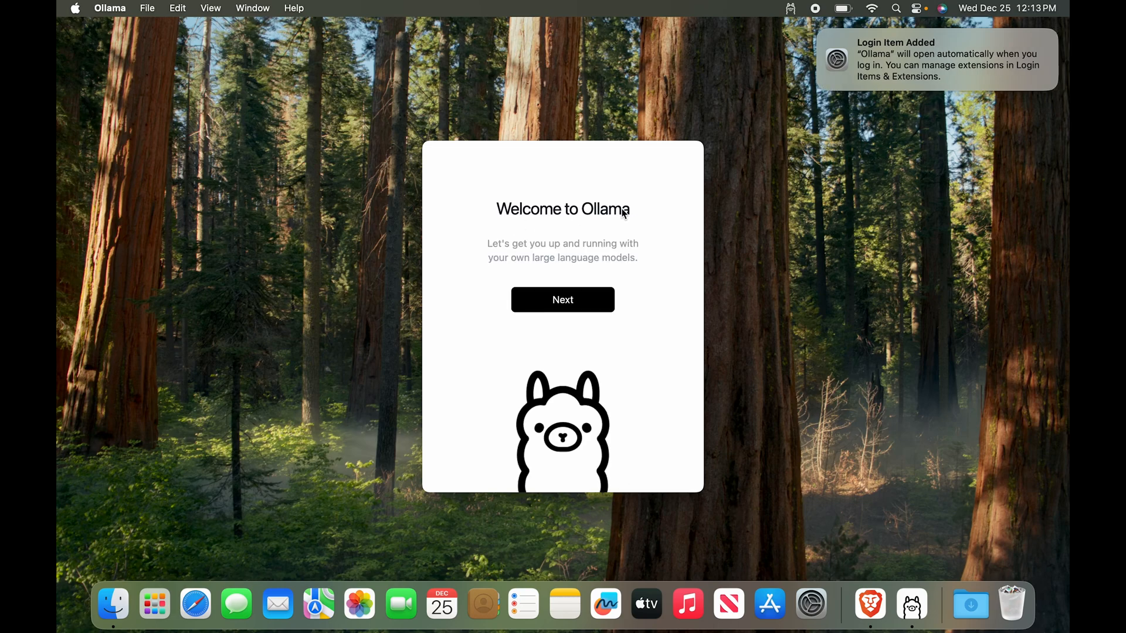
left_click(563, 299)
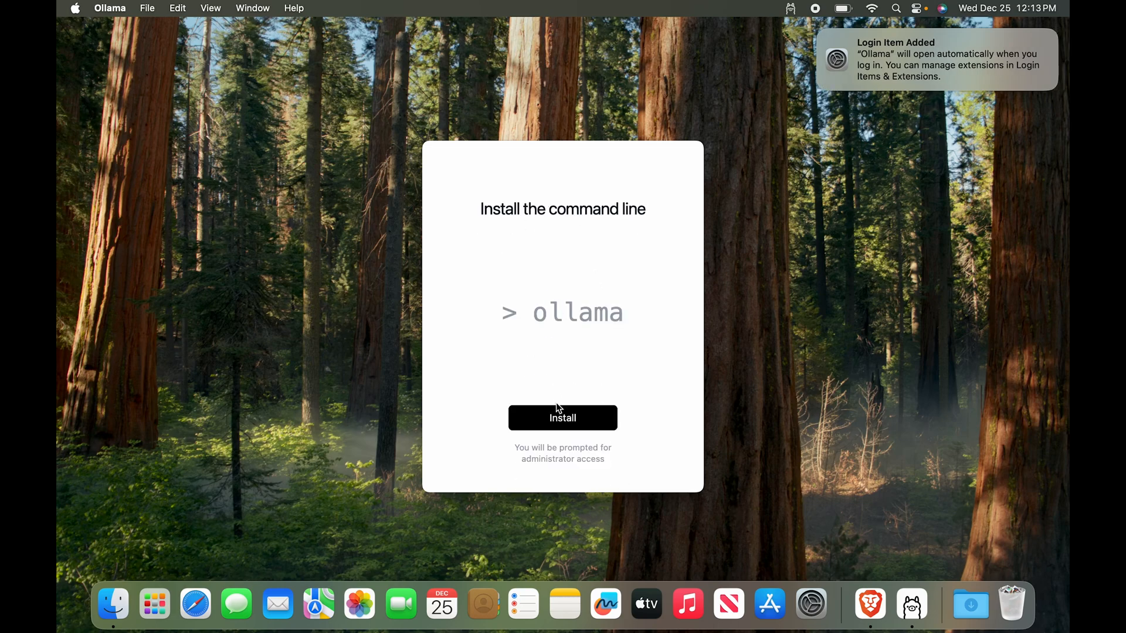
left_click(562, 418)
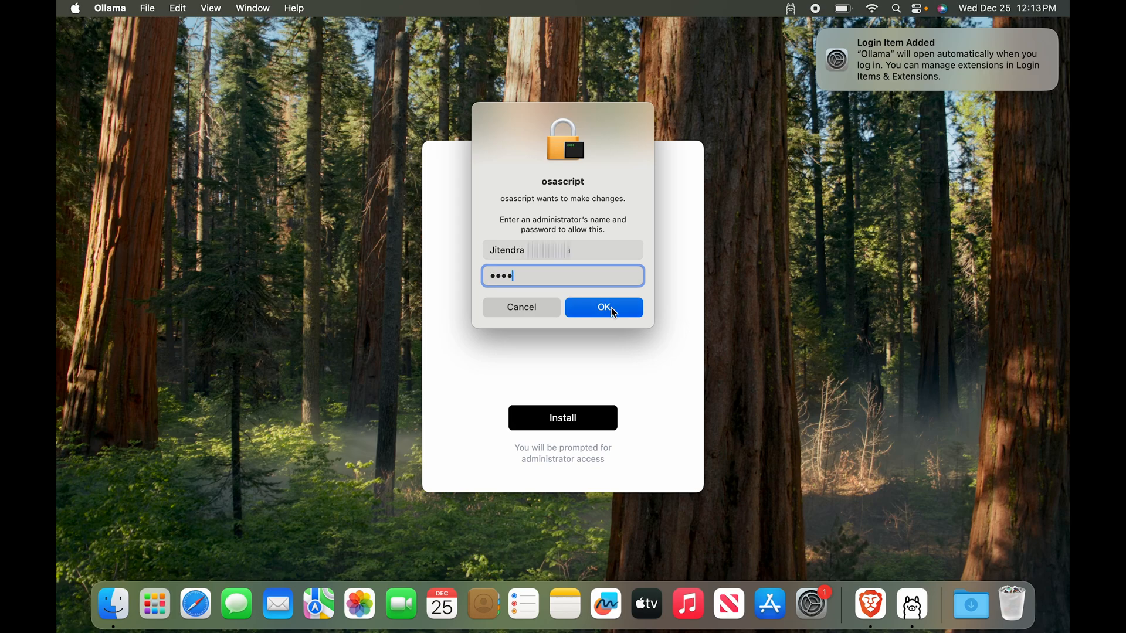
left_click(603, 307)
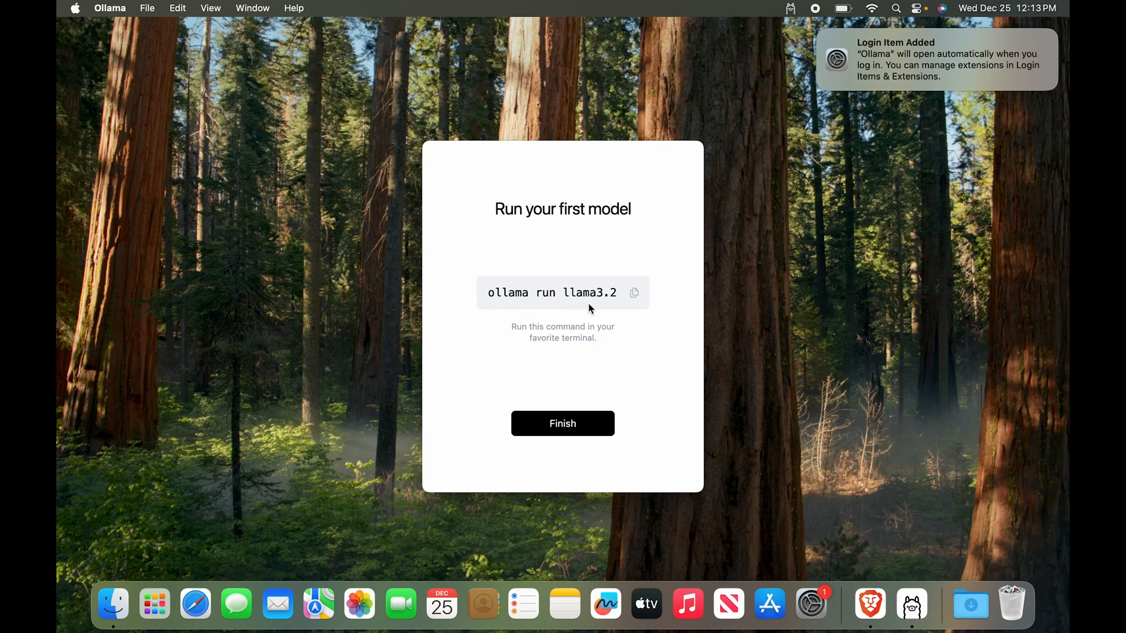
mouse_move(602, 303)
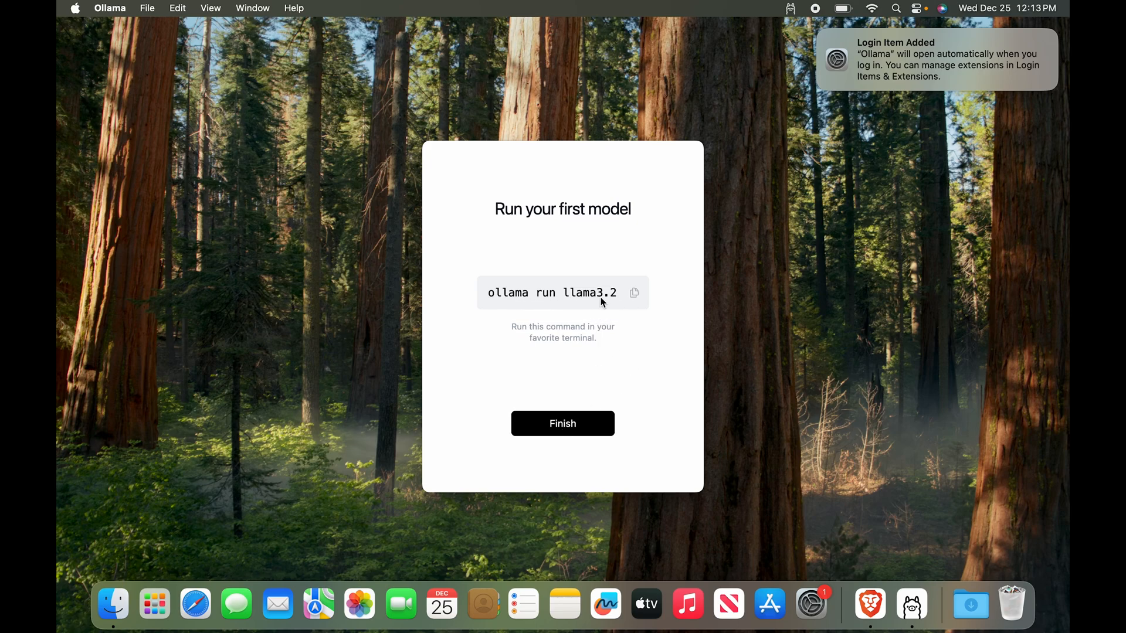
mouse_move(621, 360)
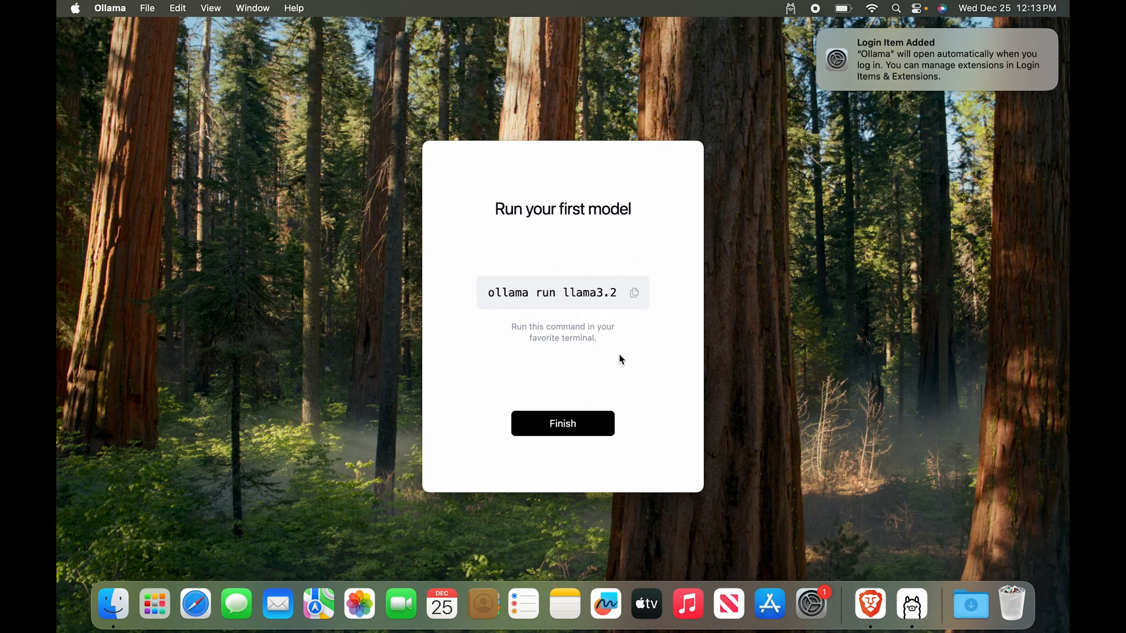
- Finish Ollama setup and launch Terminal from Launchpad's Other folder
left_click(562, 423)
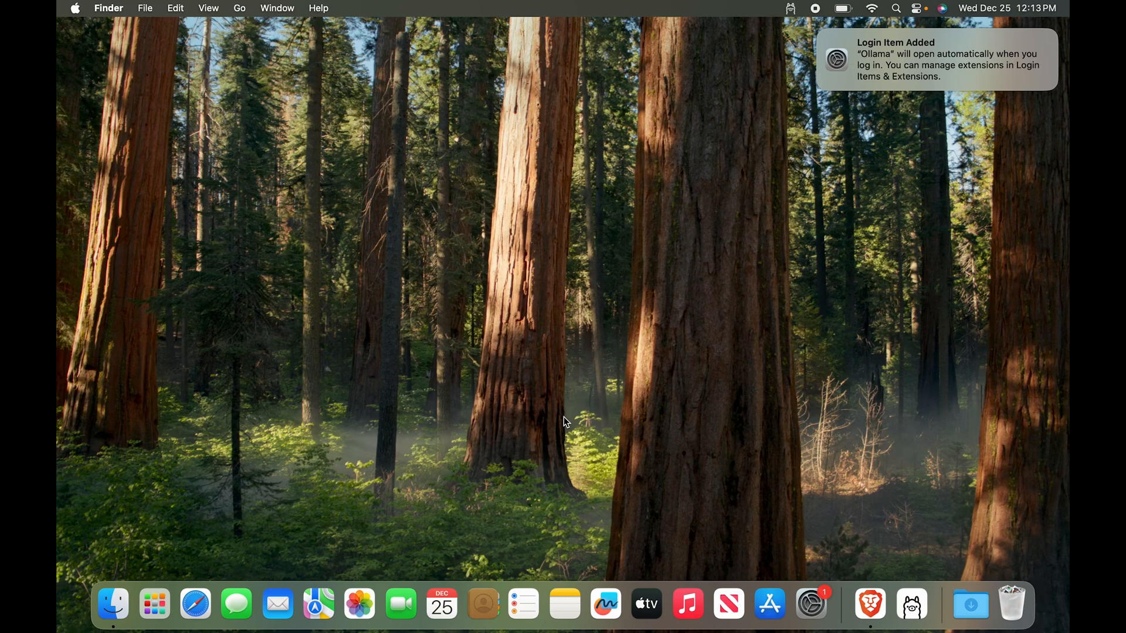
mouse_move(781, 428)
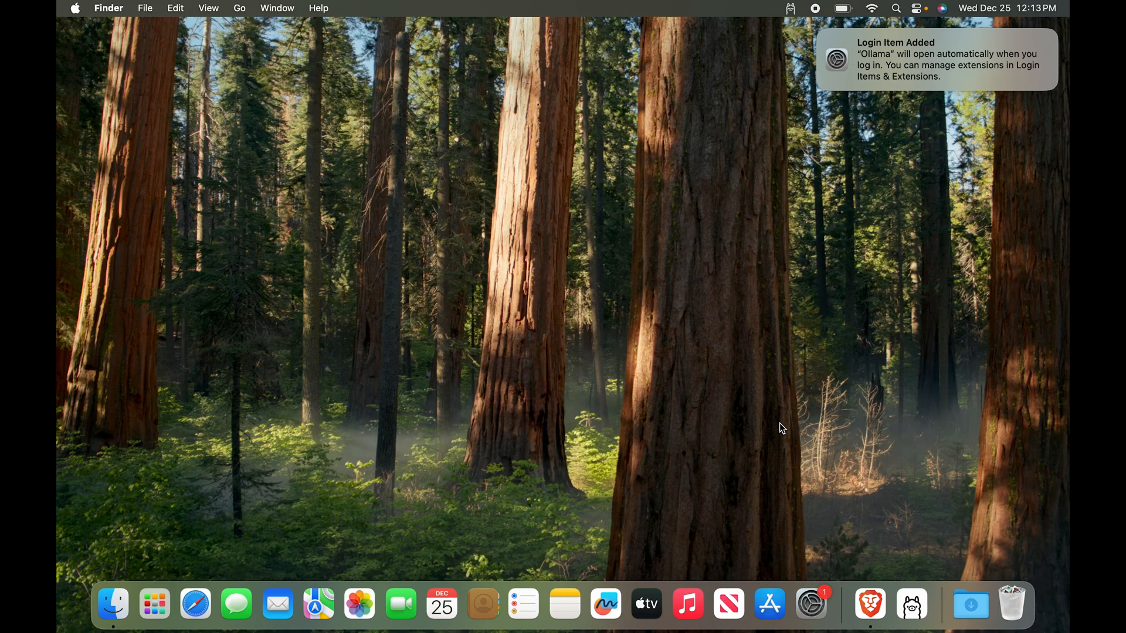
mouse_move(183, 564)
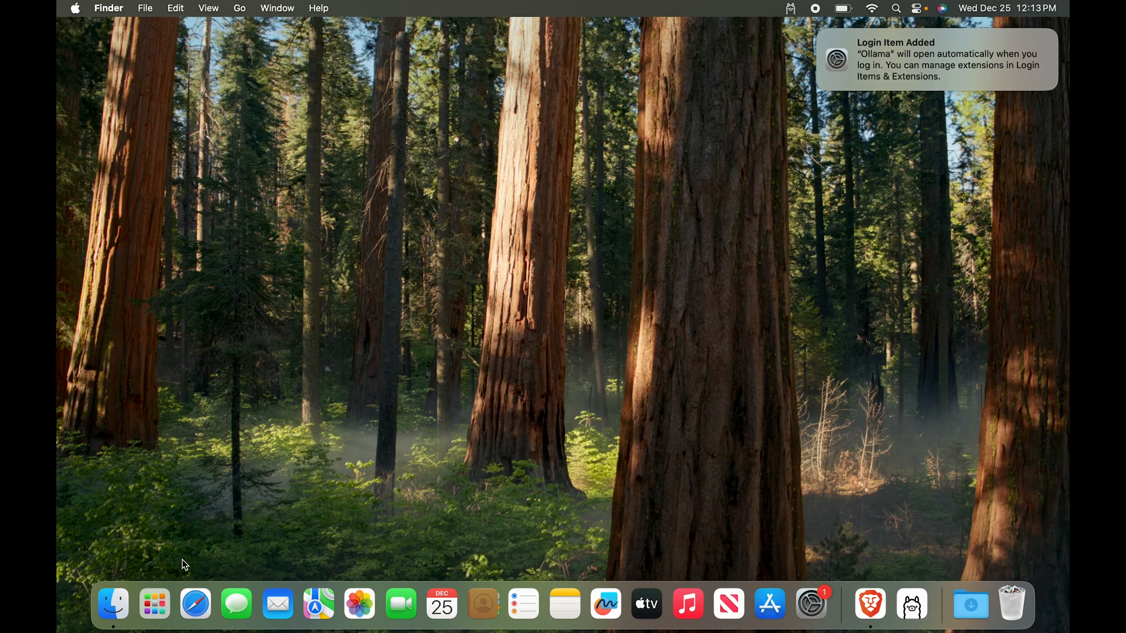
left_click(153, 604)
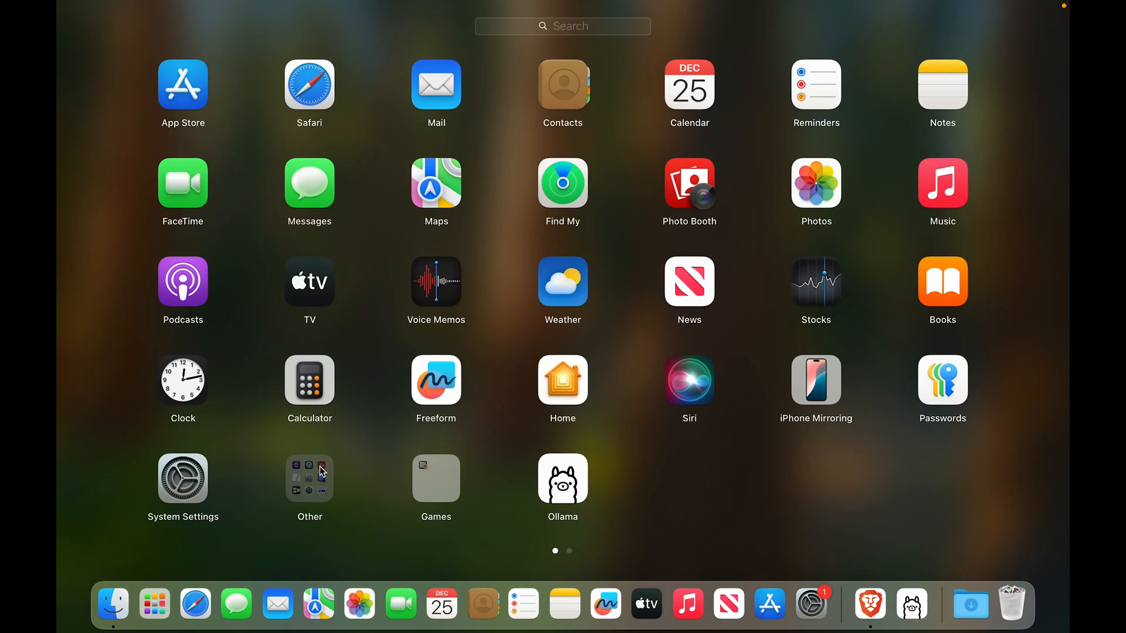
left_click(309, 477)
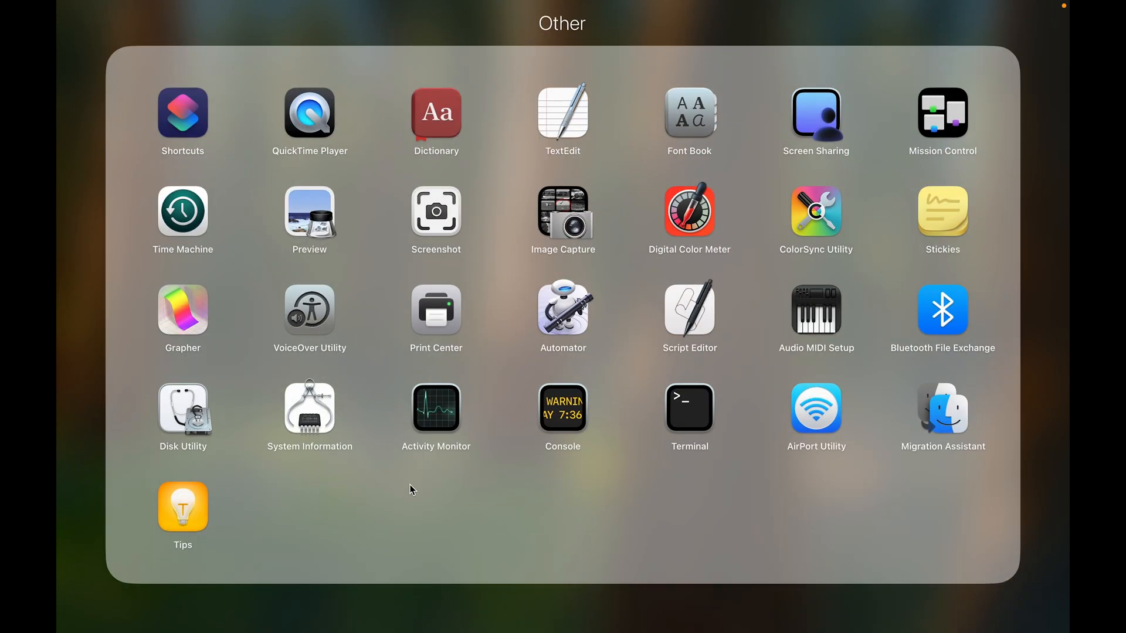
mouse_move(681, 474)
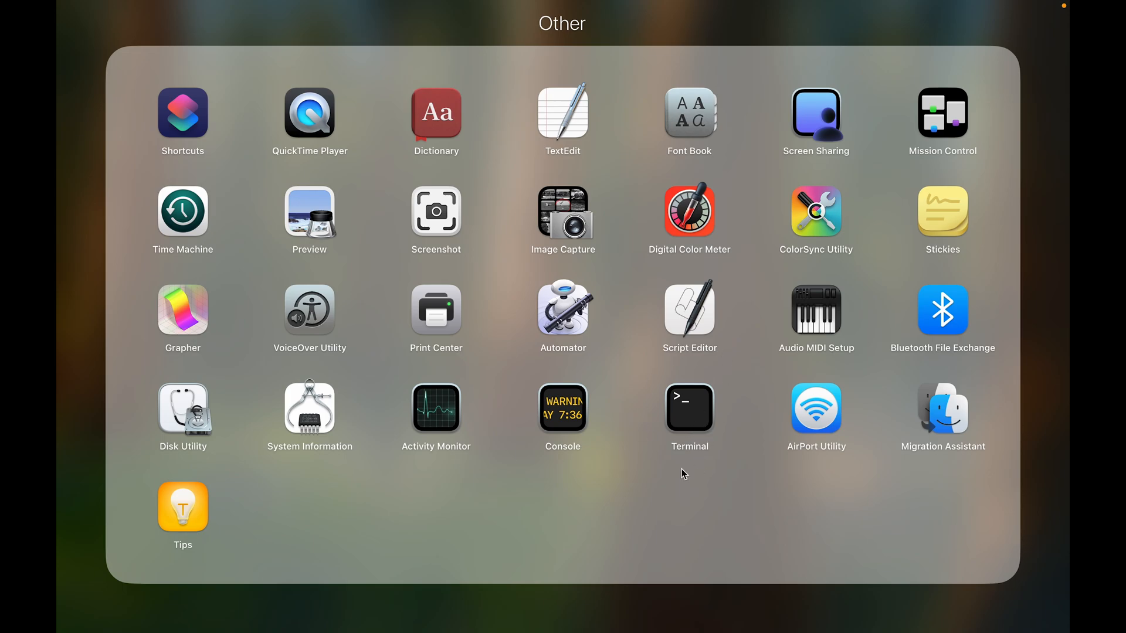
left_click(688, 413)
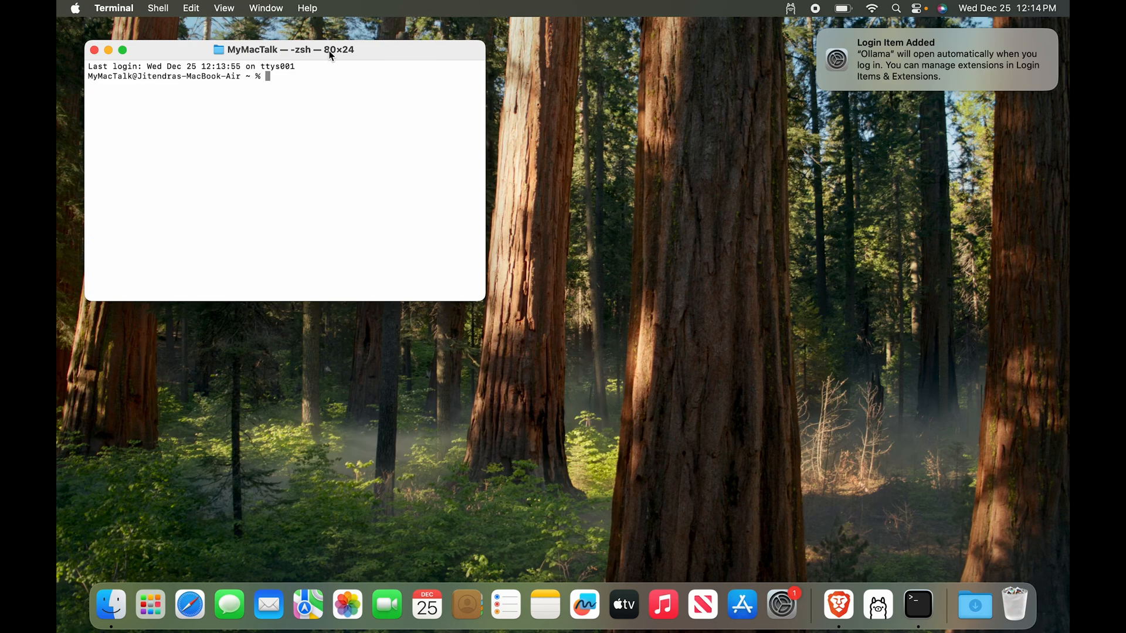
mouse_move(329, 81)
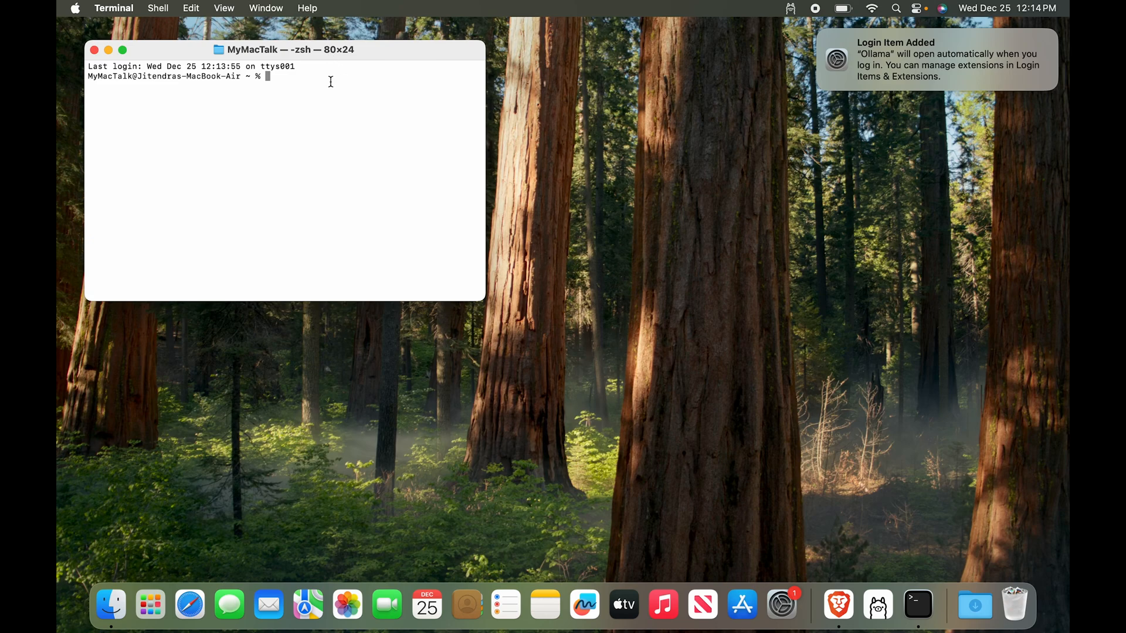
- Run 'ollama run llama3' at the Terminal prompt
type("ollama run")
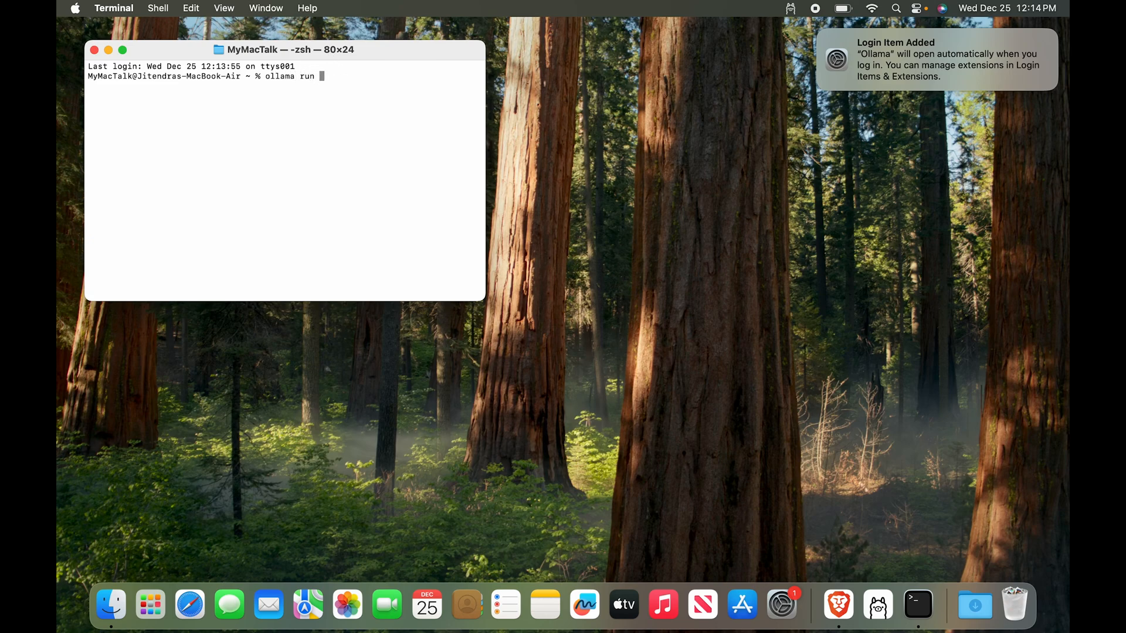
type("llama3")
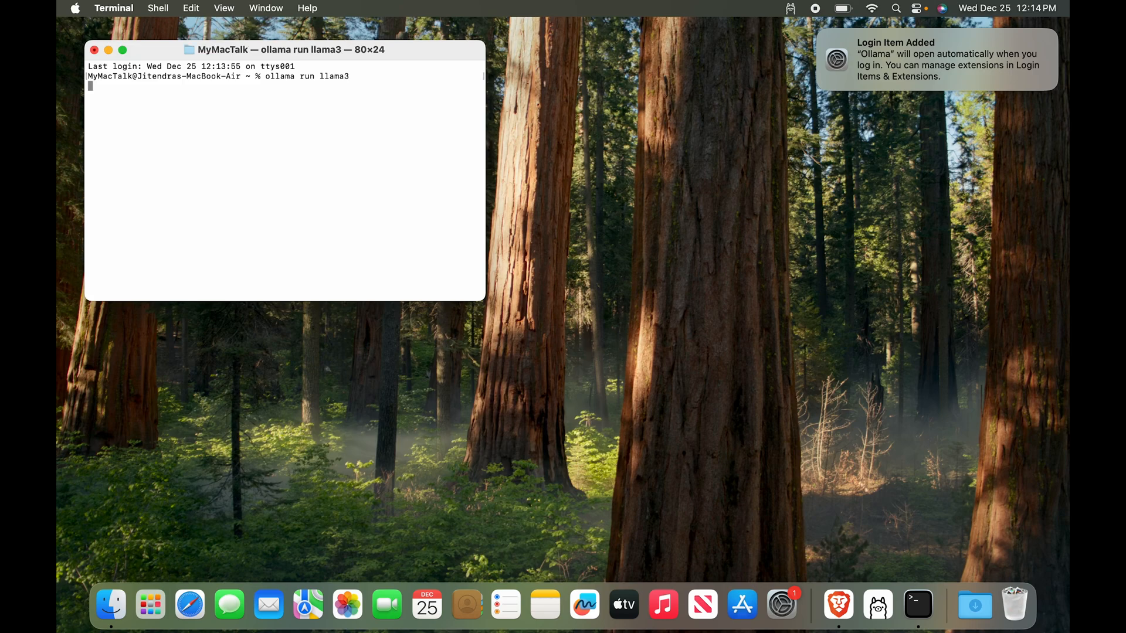
key("enter")
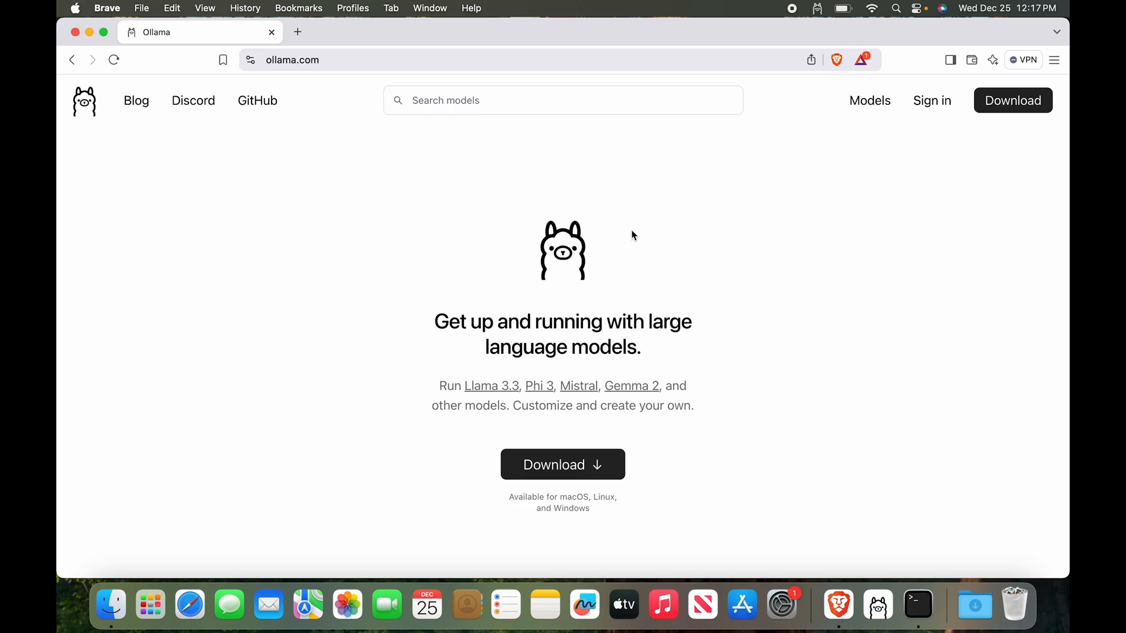
mouse_move(881, 127)
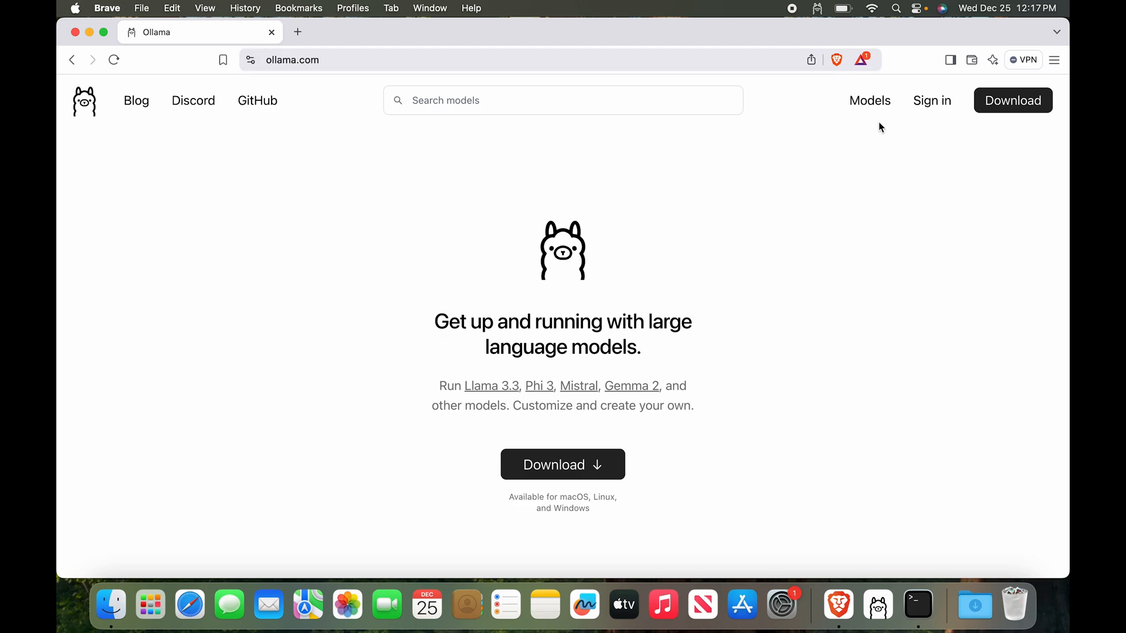
mouse_move(870, 100)
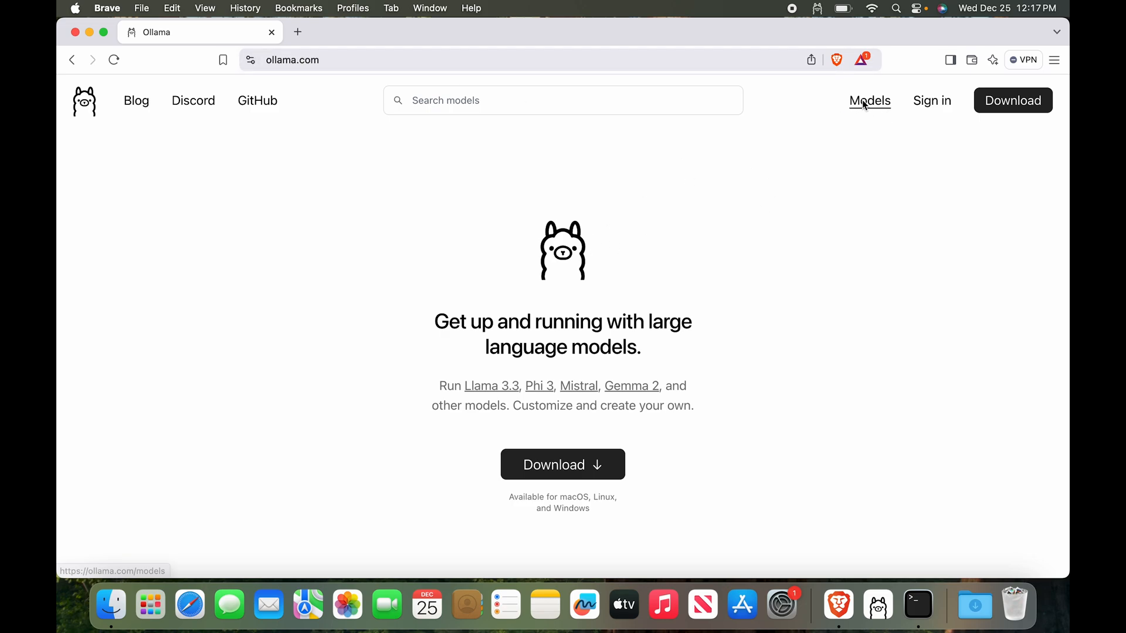
- Browse Ollama's model list, visit llama3.3, then open the llama3.1 model page
left_click(870, 100)
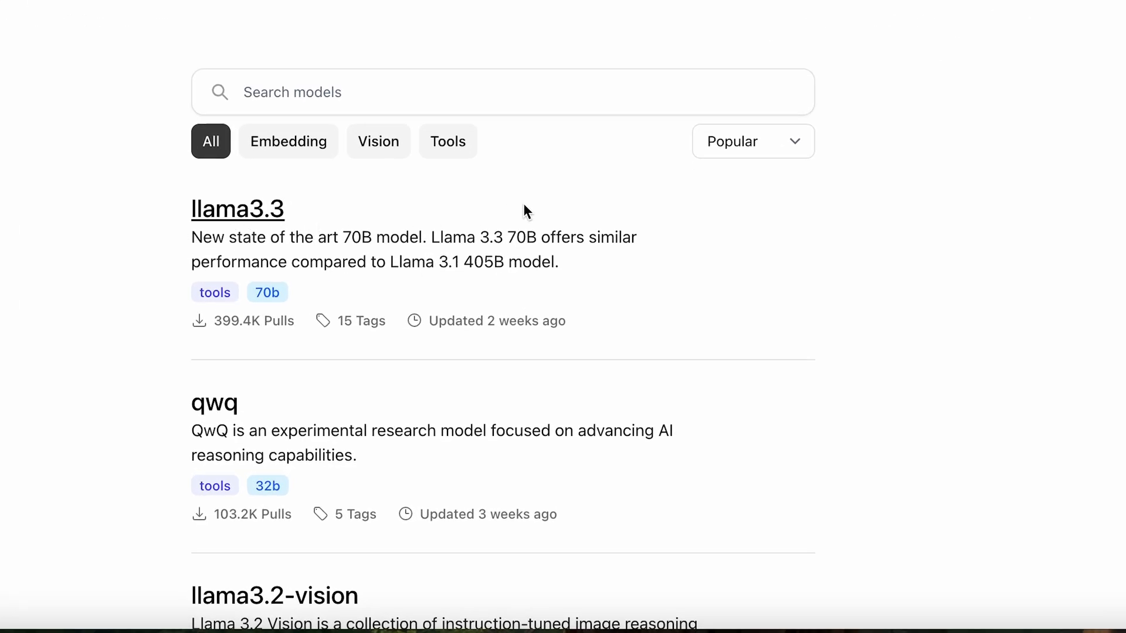
left_click(237, 208)
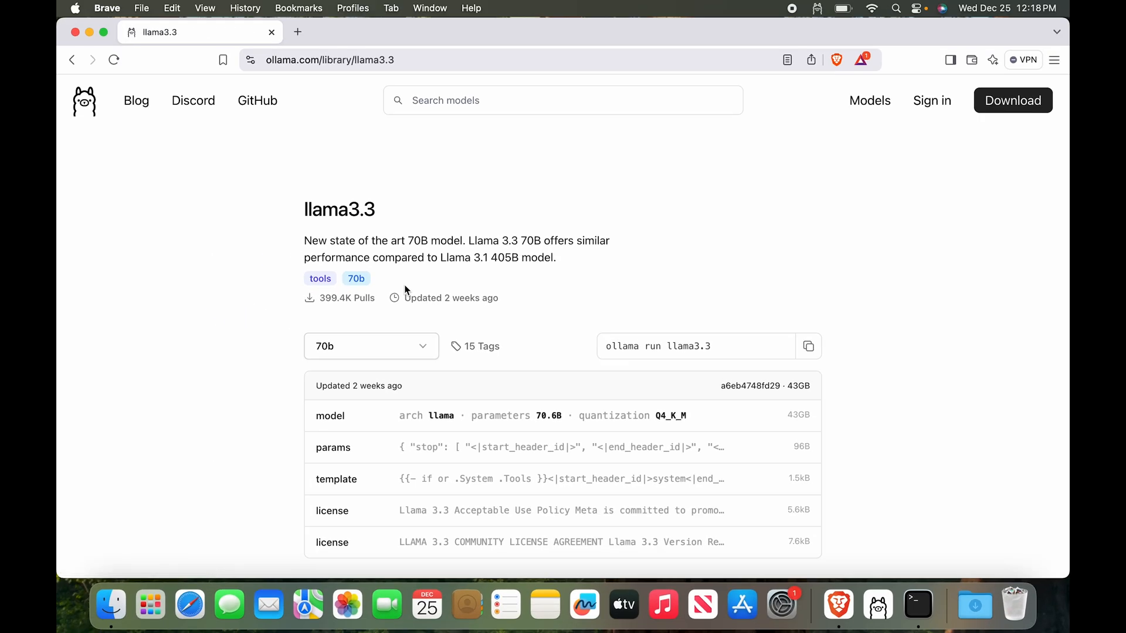
mouse_move(294, 351)
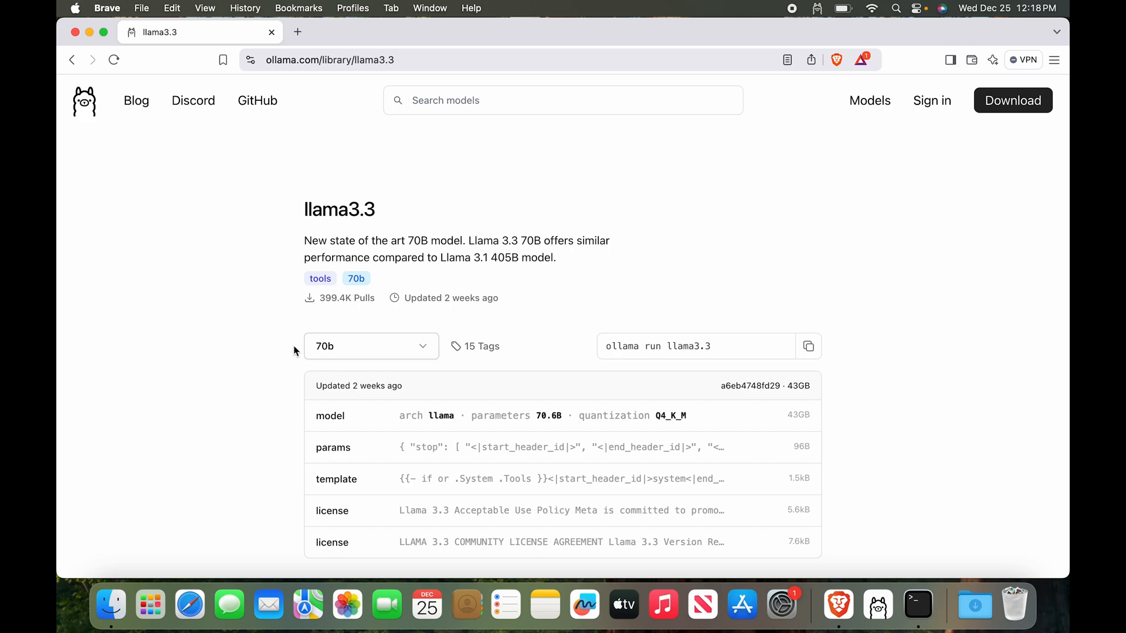
mouse_move(224, 370)
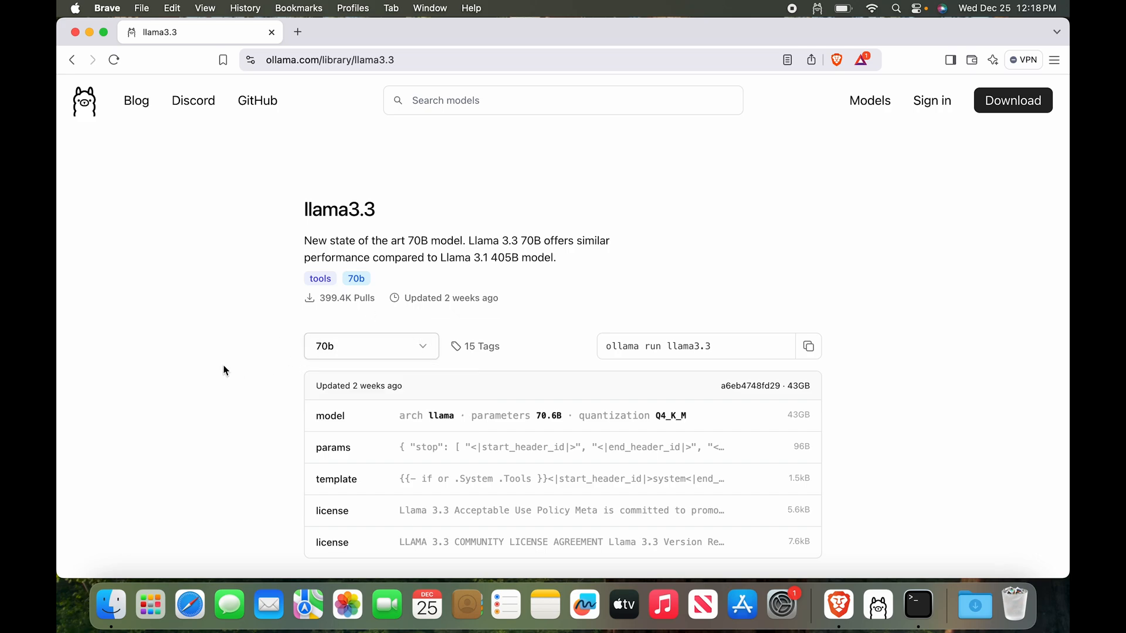
mouse_move(771, 358)
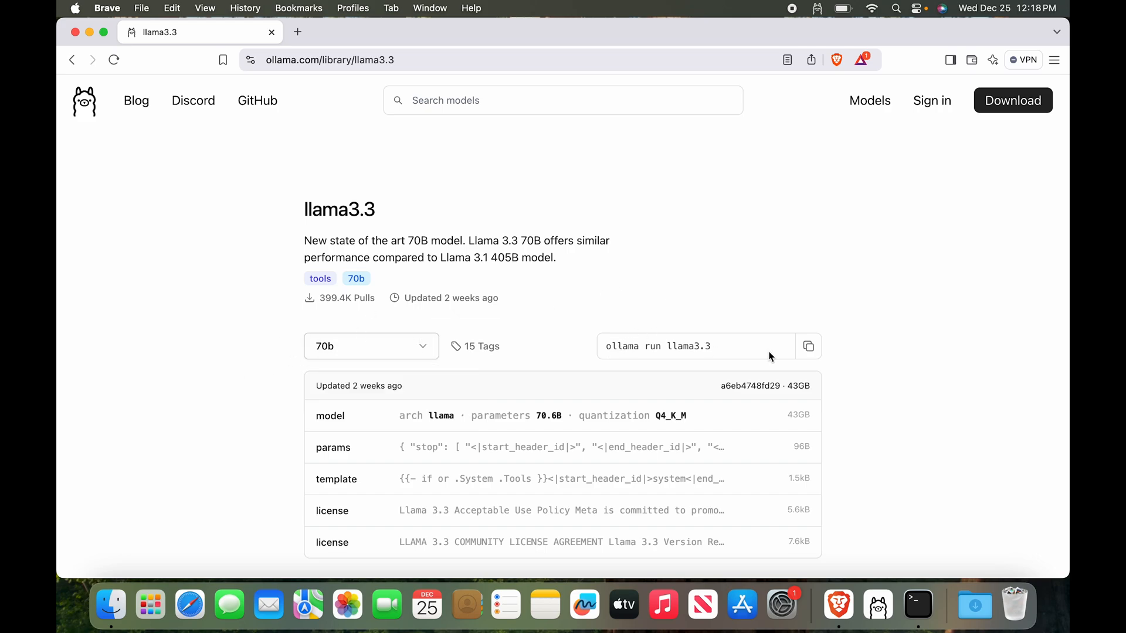
mouse_move(655, 363)
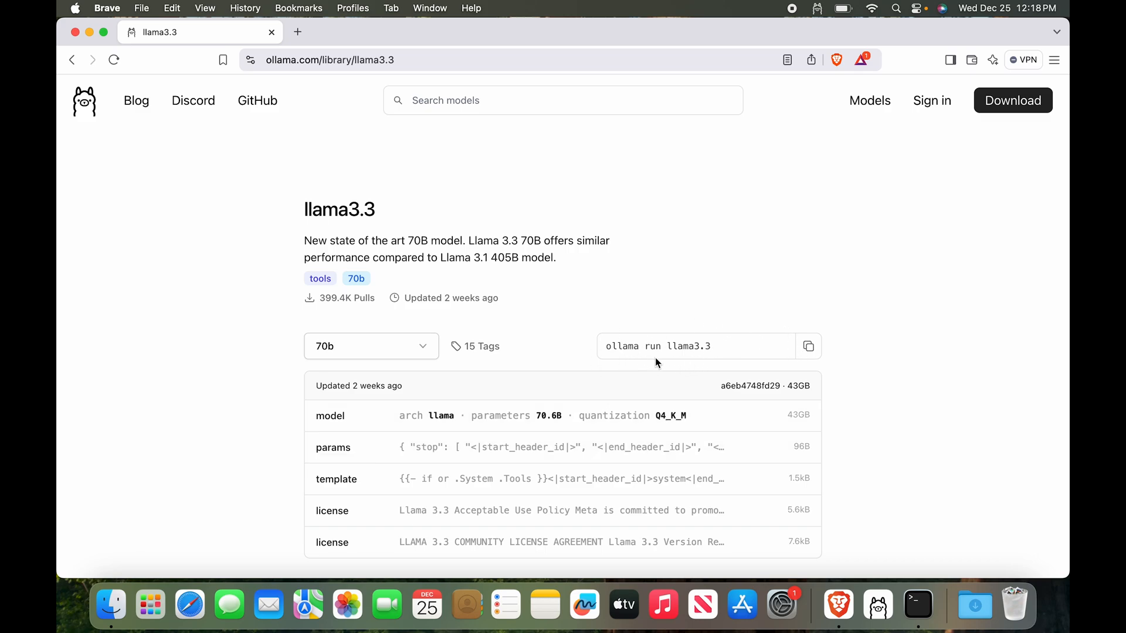
mouse_move(776, 357)
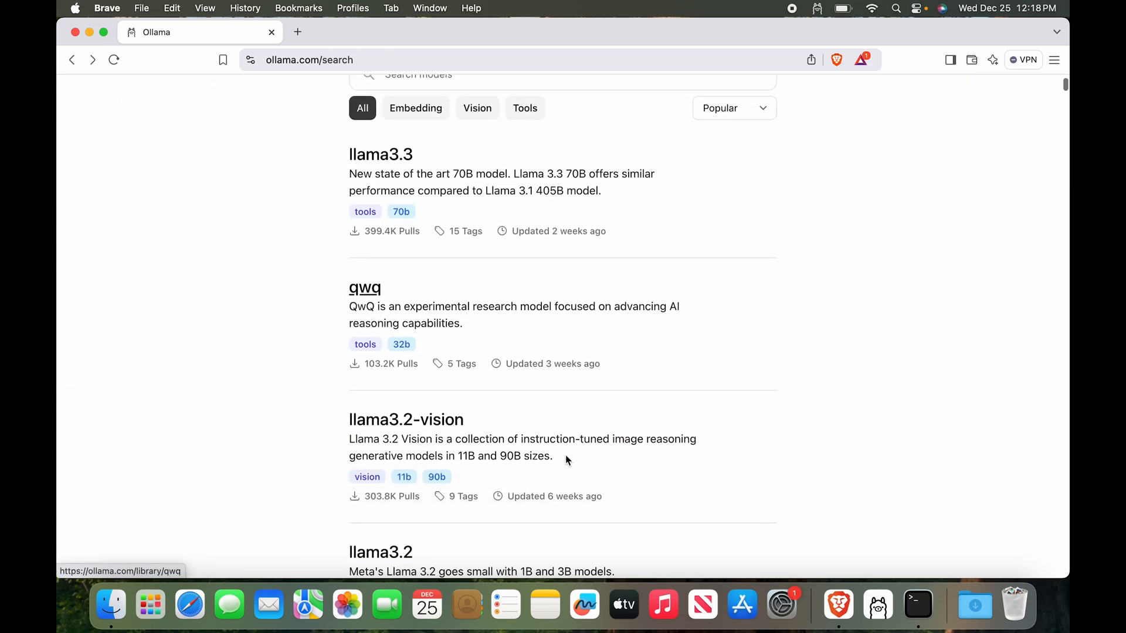
scroll("down", 3)
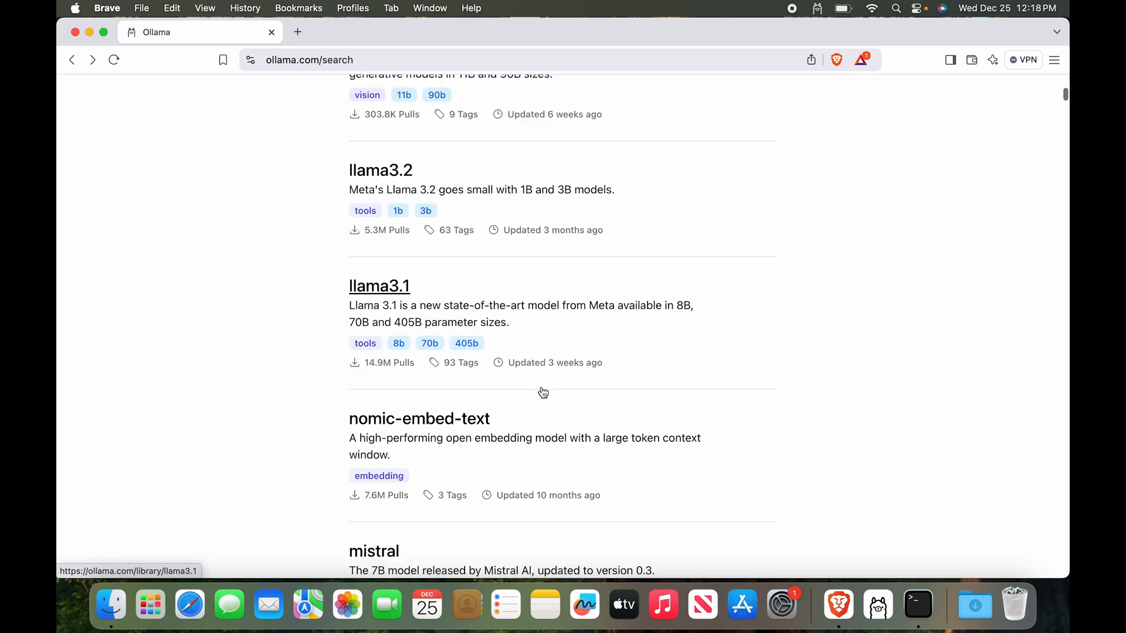
left_click(379, 285)
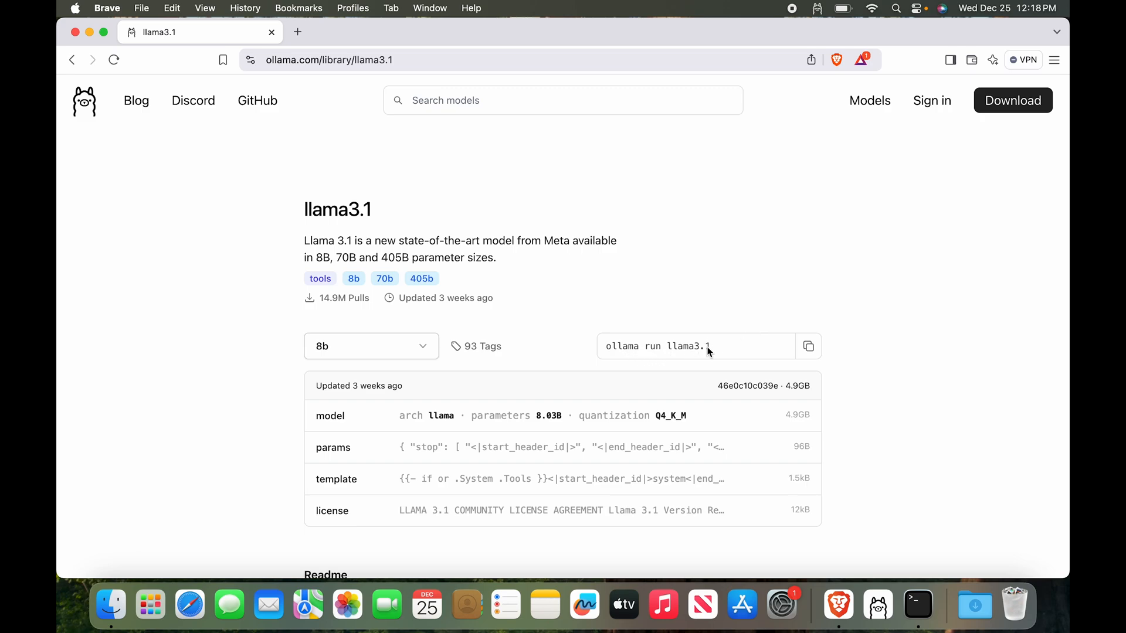
mouse_move(645, 288)
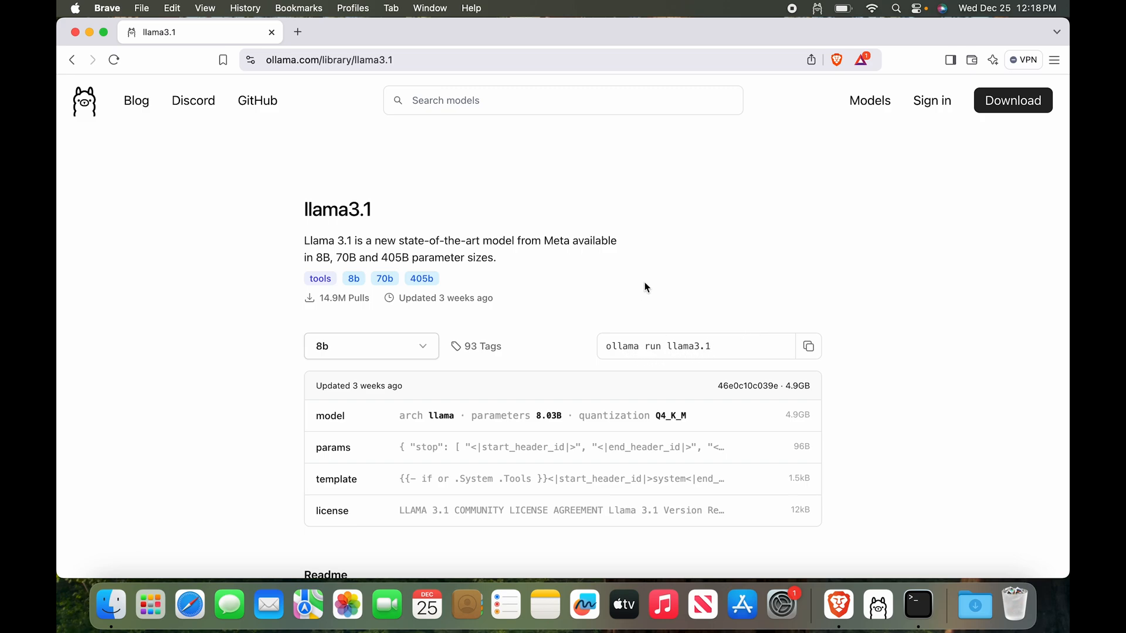
- Select the 70b size of llama3.1 and scroll to its details
left_click(371, 346)
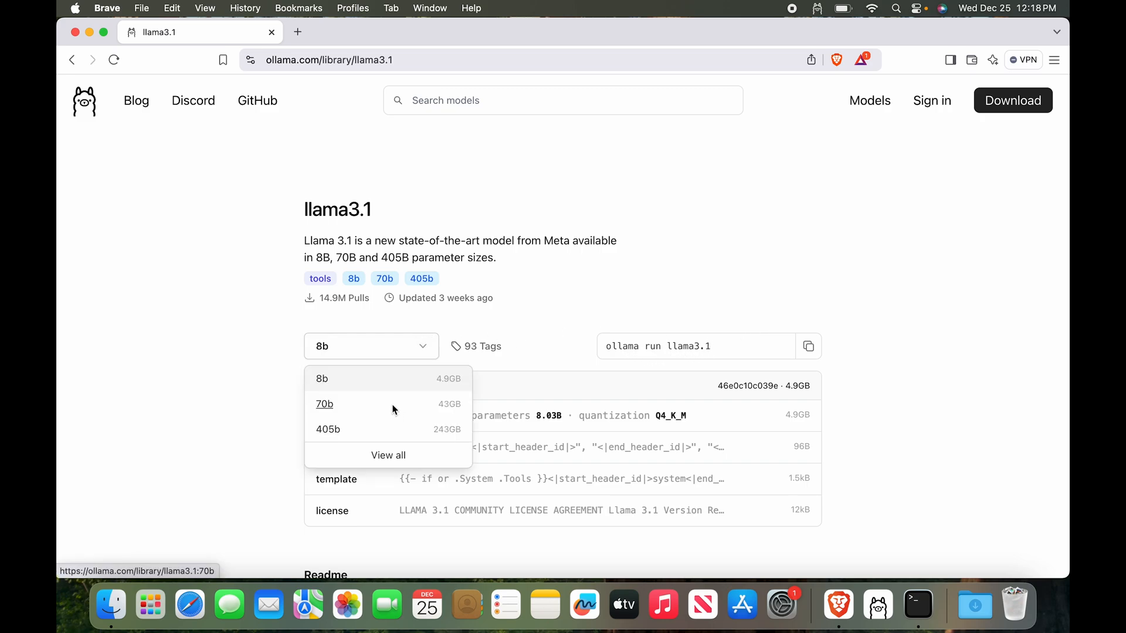
left_click(324, 404)
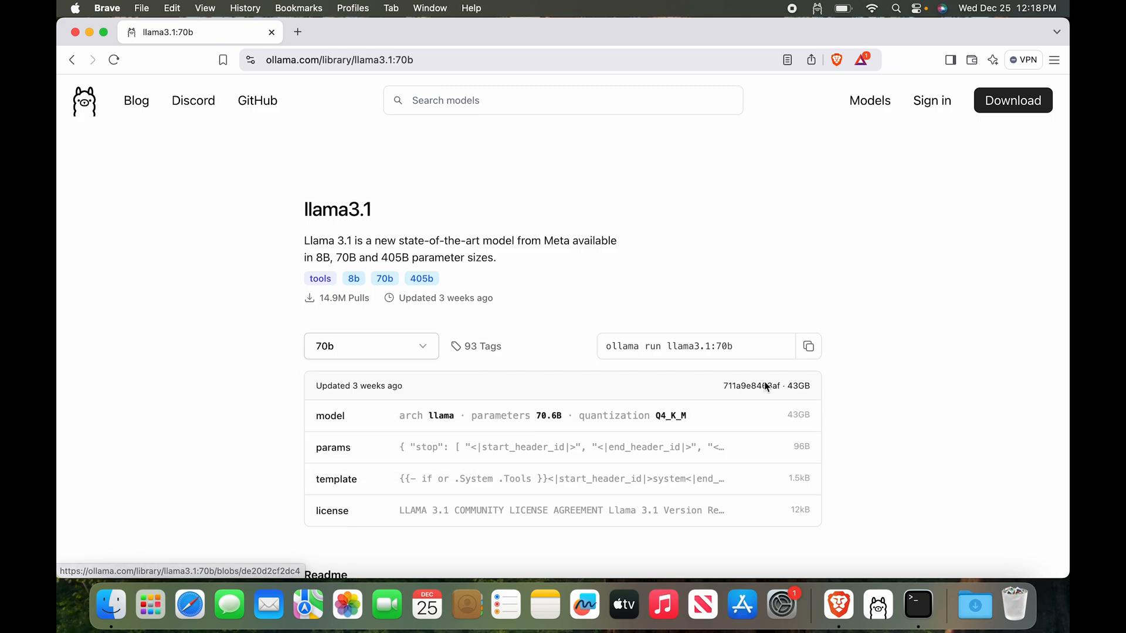
scroll("down", 3)
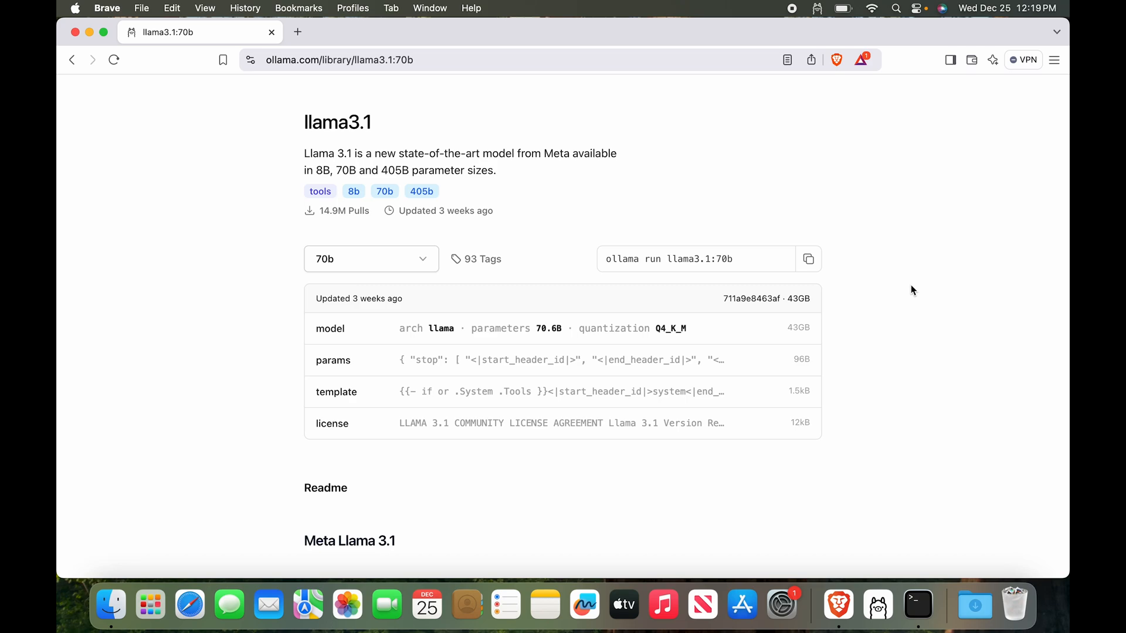
mouse_move(337, 259)
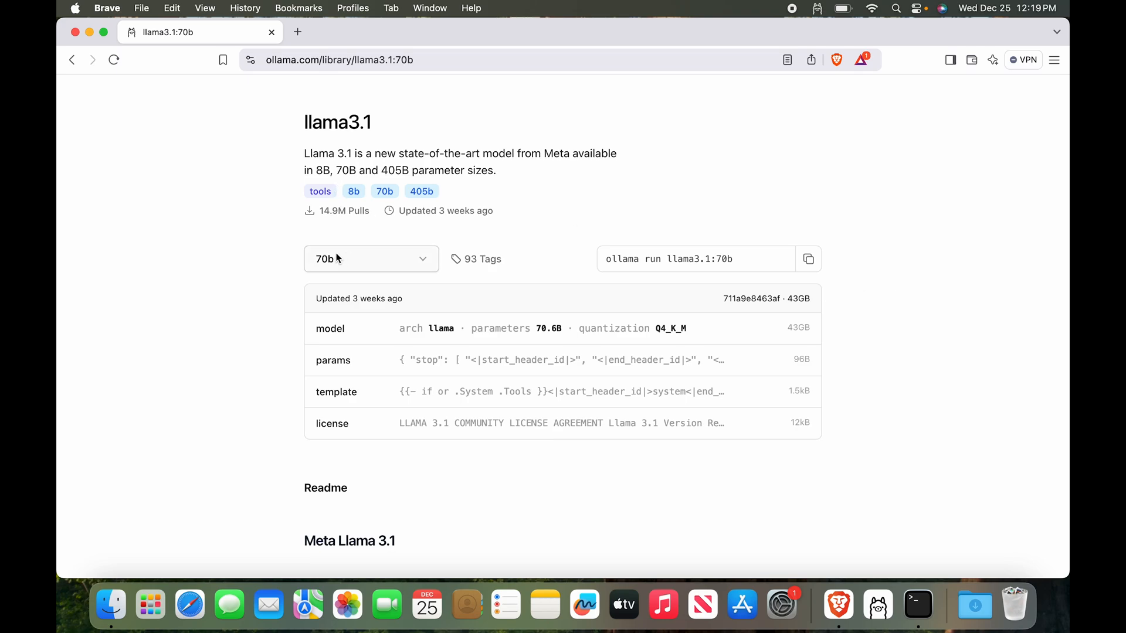
mouse_move(344, 262)
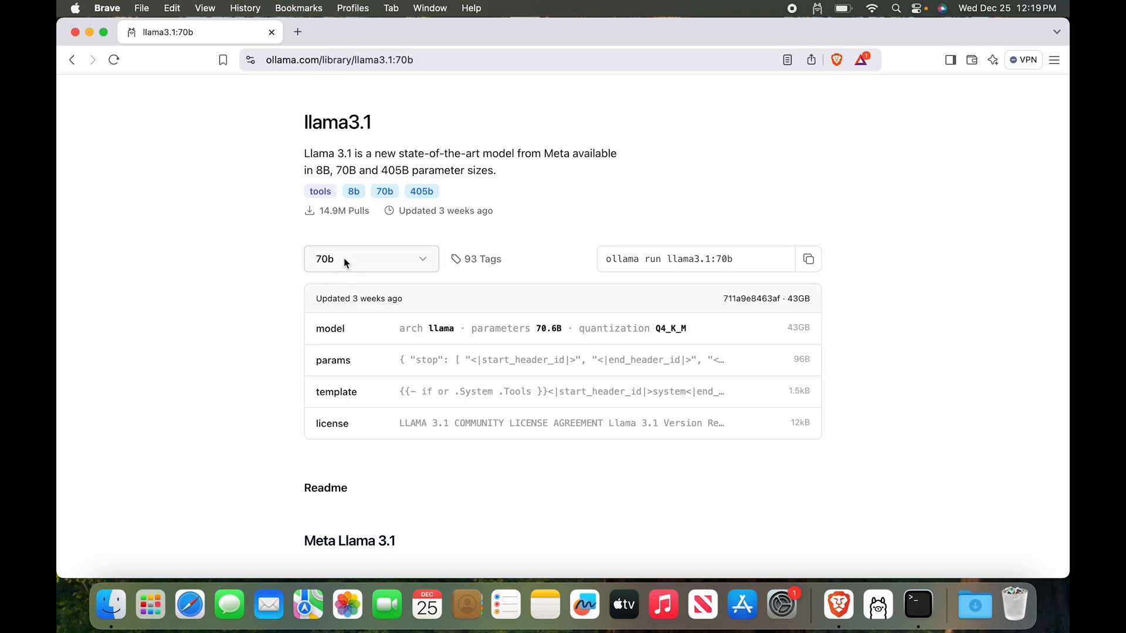
mouse_move(543, 243)
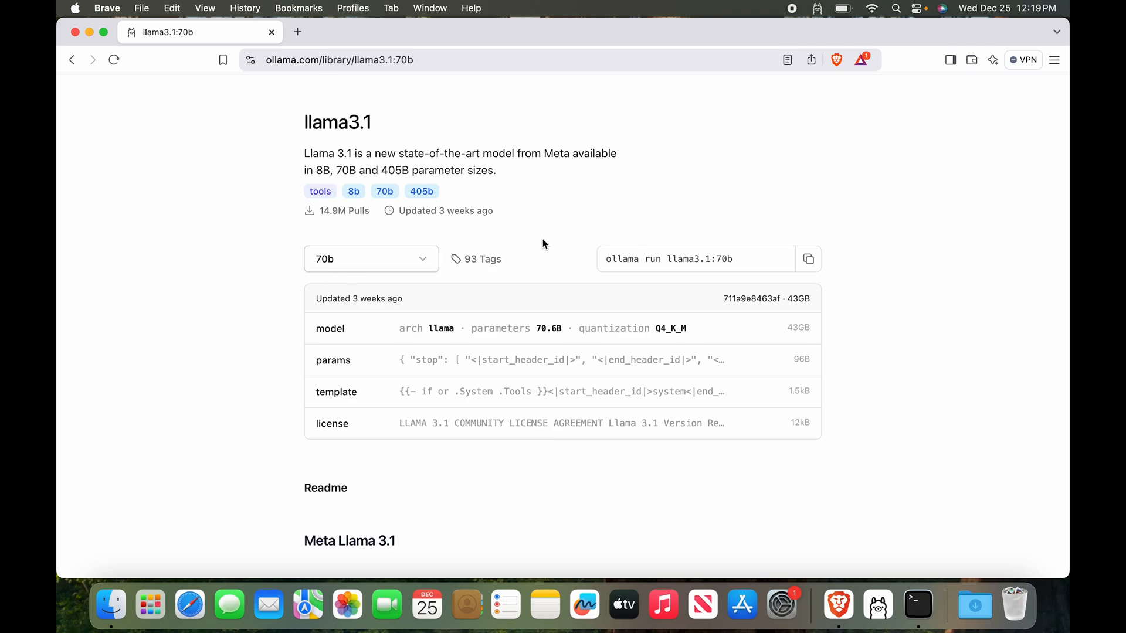
mouse_move(547, 242)
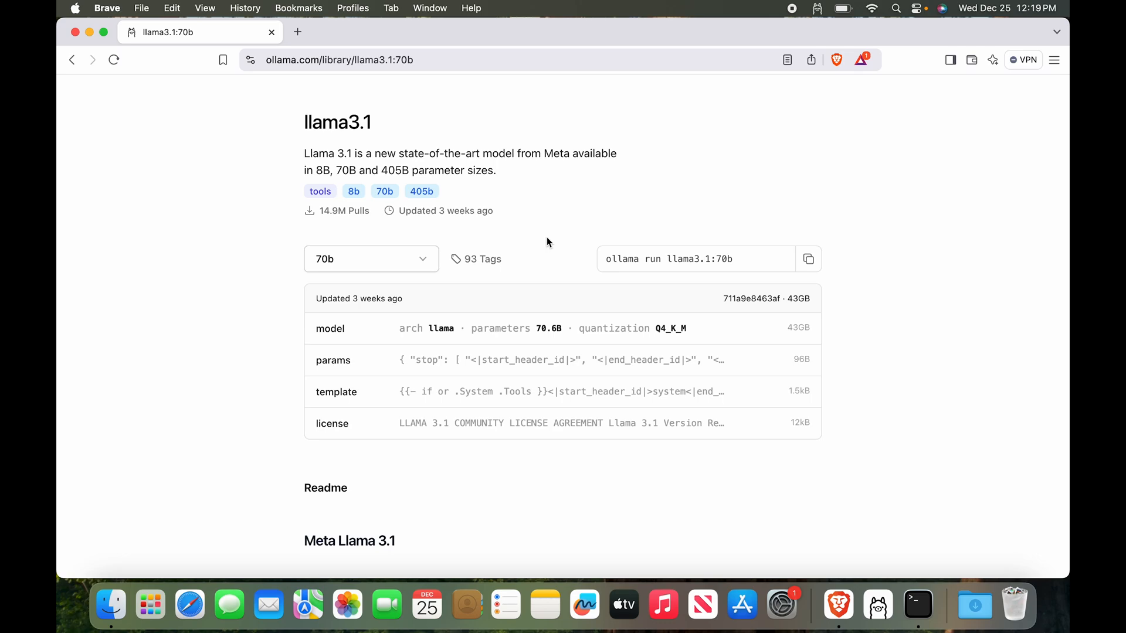
mouse_move(330, 329)
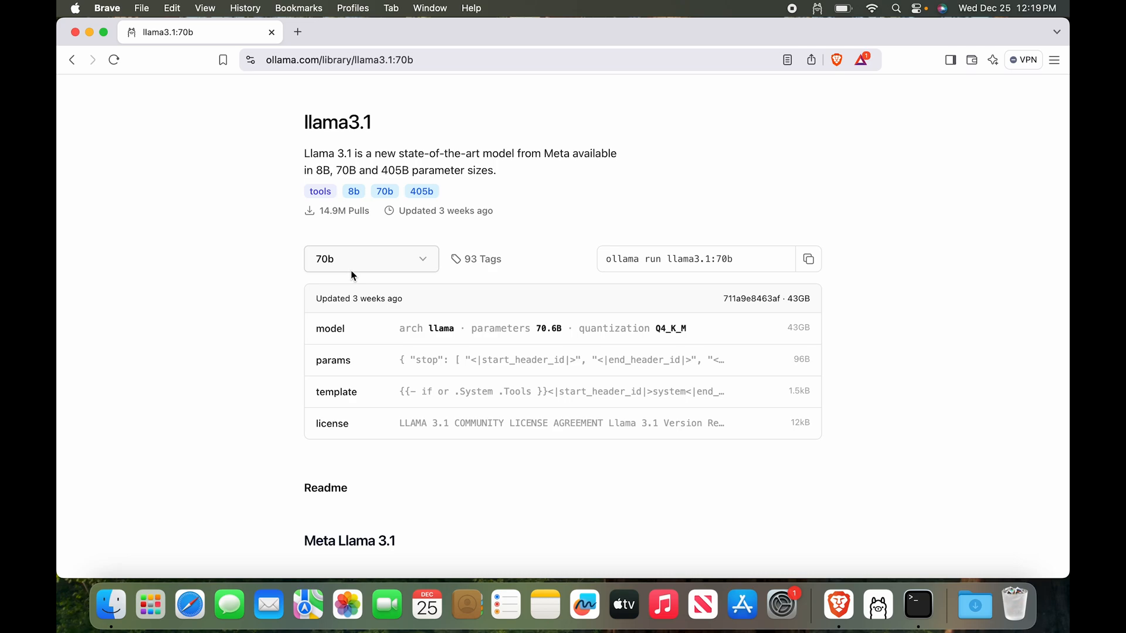
- Switch llama3.1 to its 8b (4.9GB) version, then return to the model search list
left_click(370, 259)
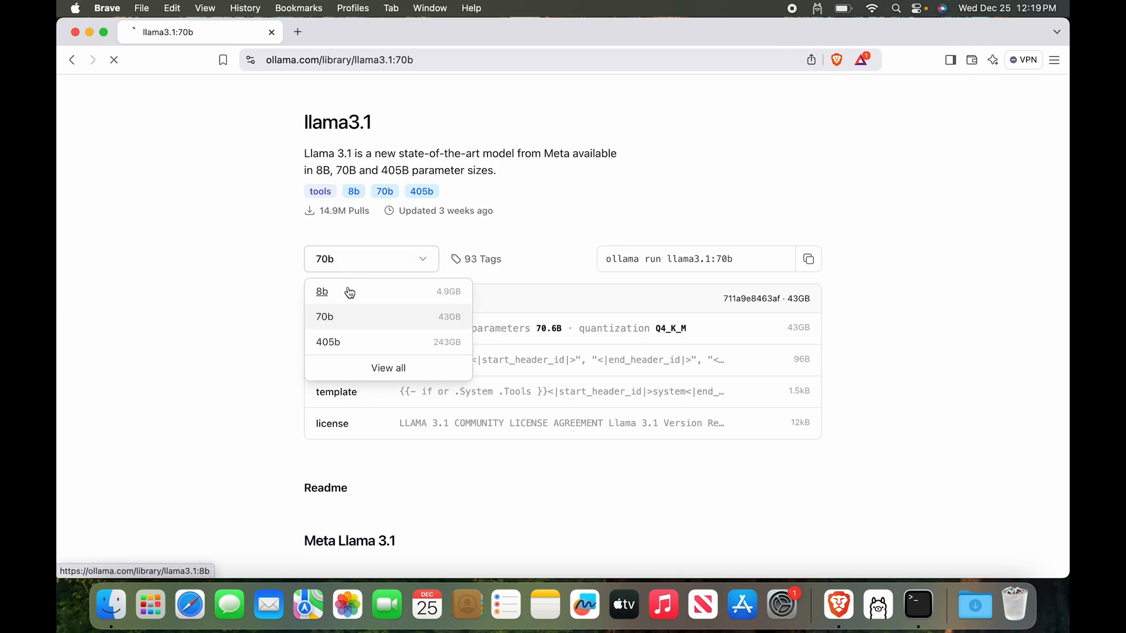
left_click(322, 291)
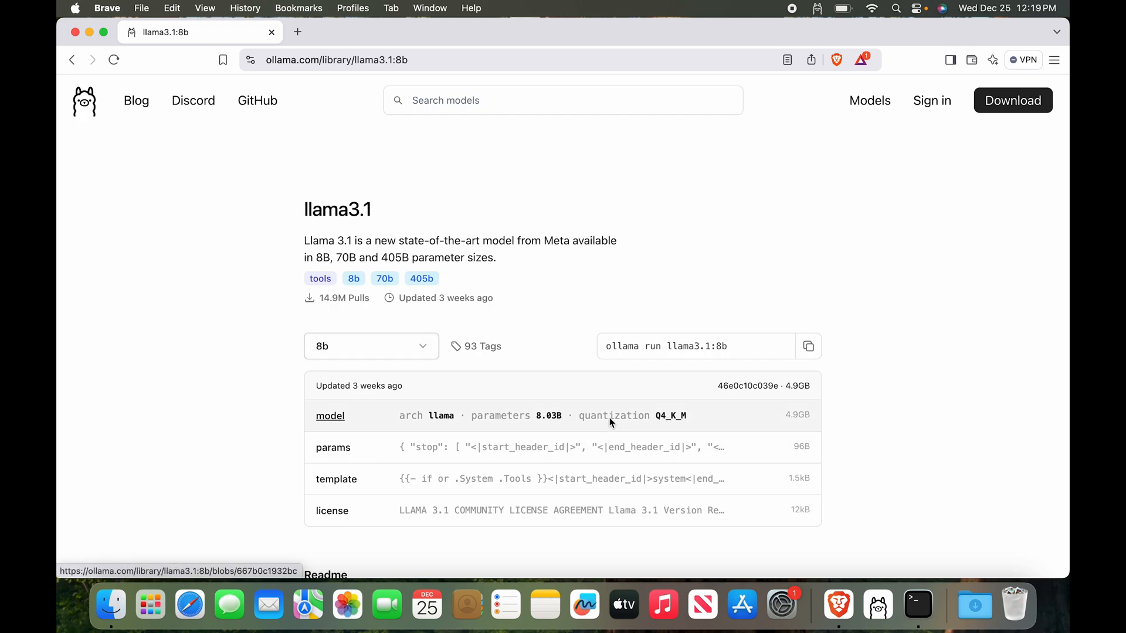
mouse_move(663, 428)
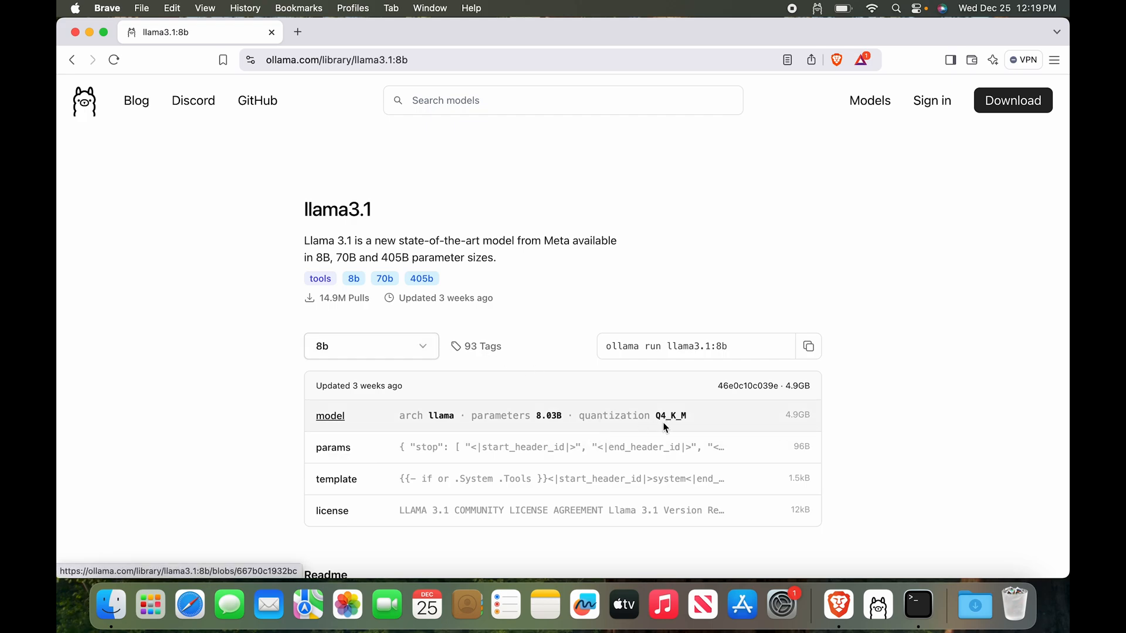
mouse_move(566, 272)
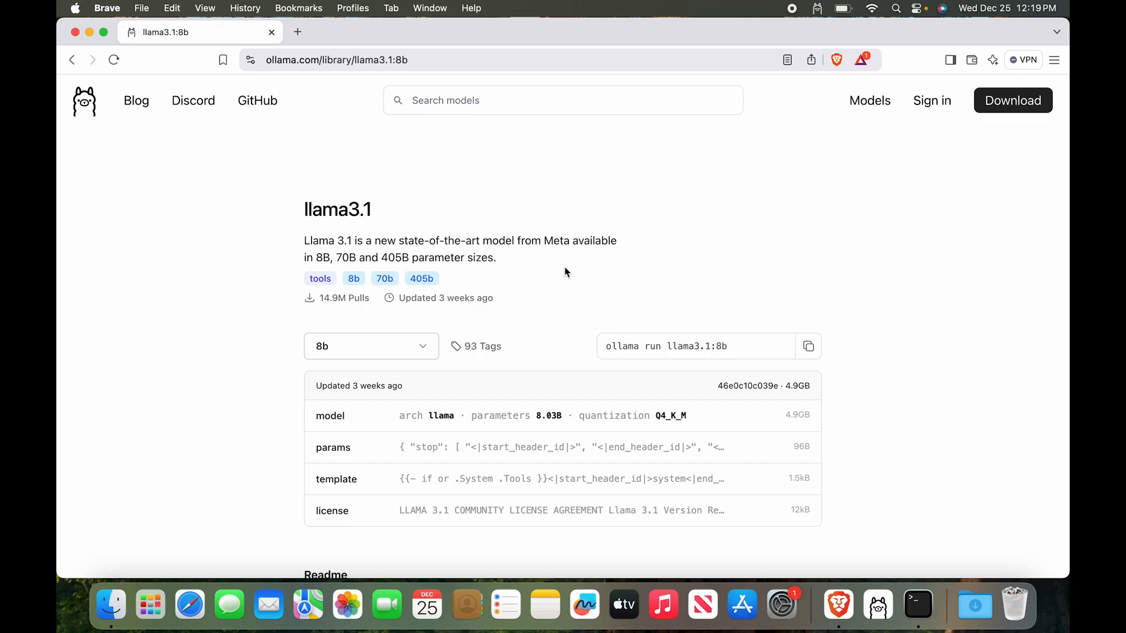
left_click(371, 346)
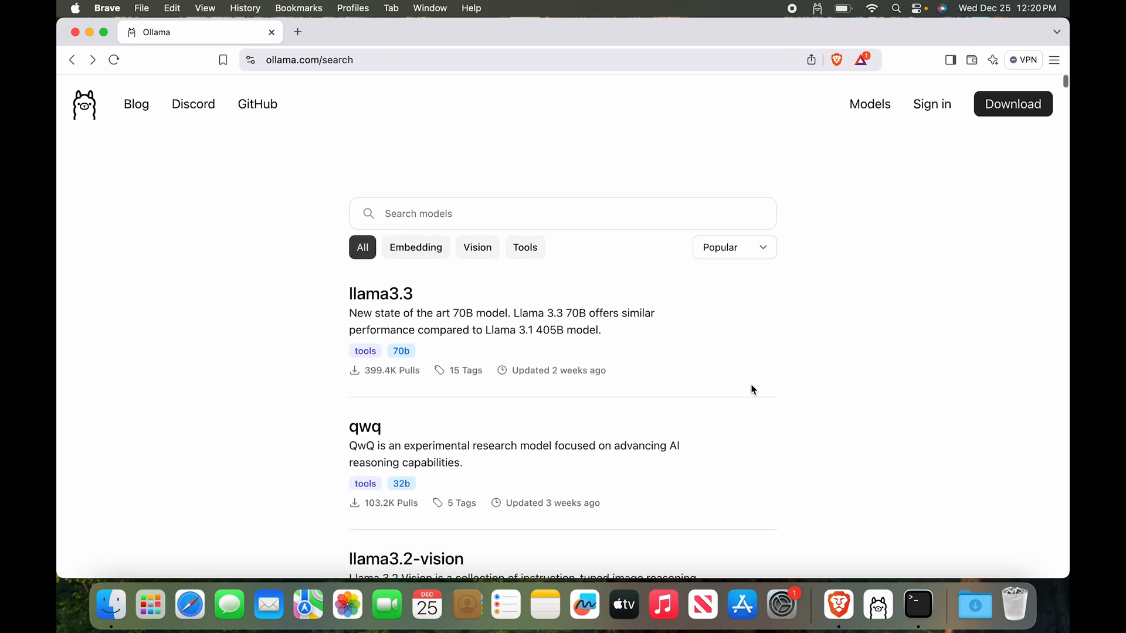
- Open the llama3.3 page showing its 70b, 43GB version
left_click(380, 294)
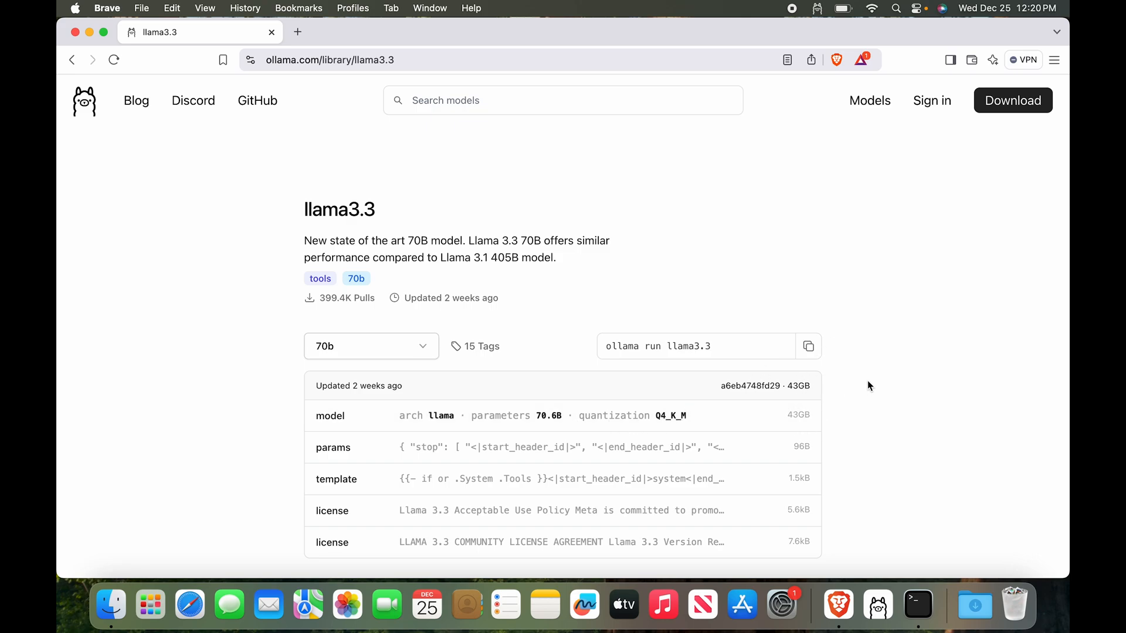
mouse_move(756, 212)
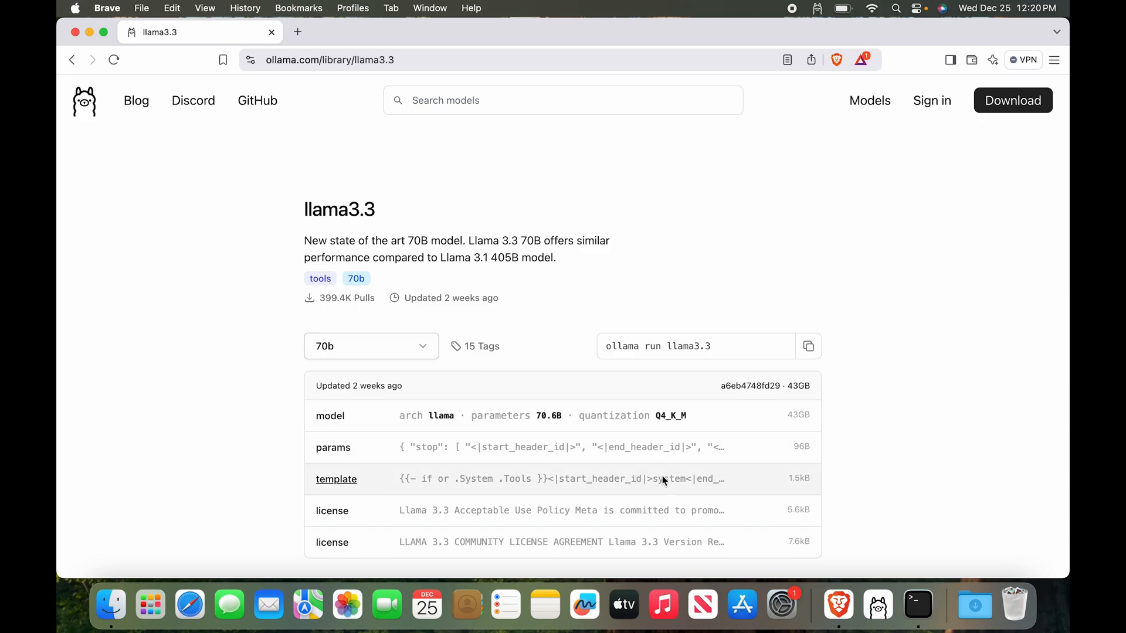
mouse_move(803, 272)
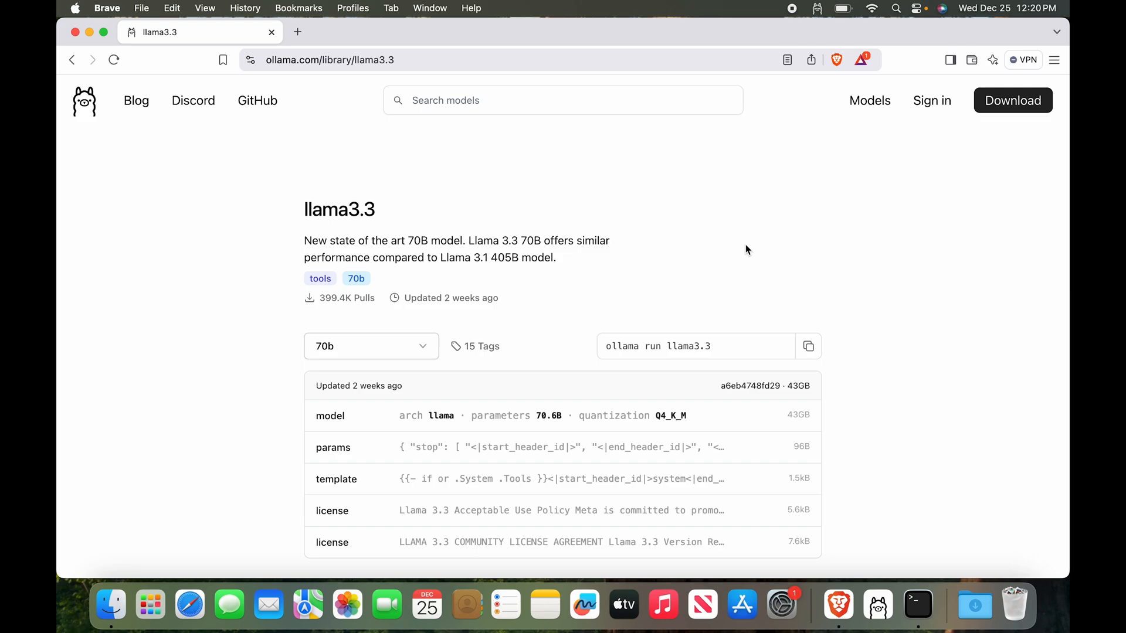
mouse_move(688, 371)
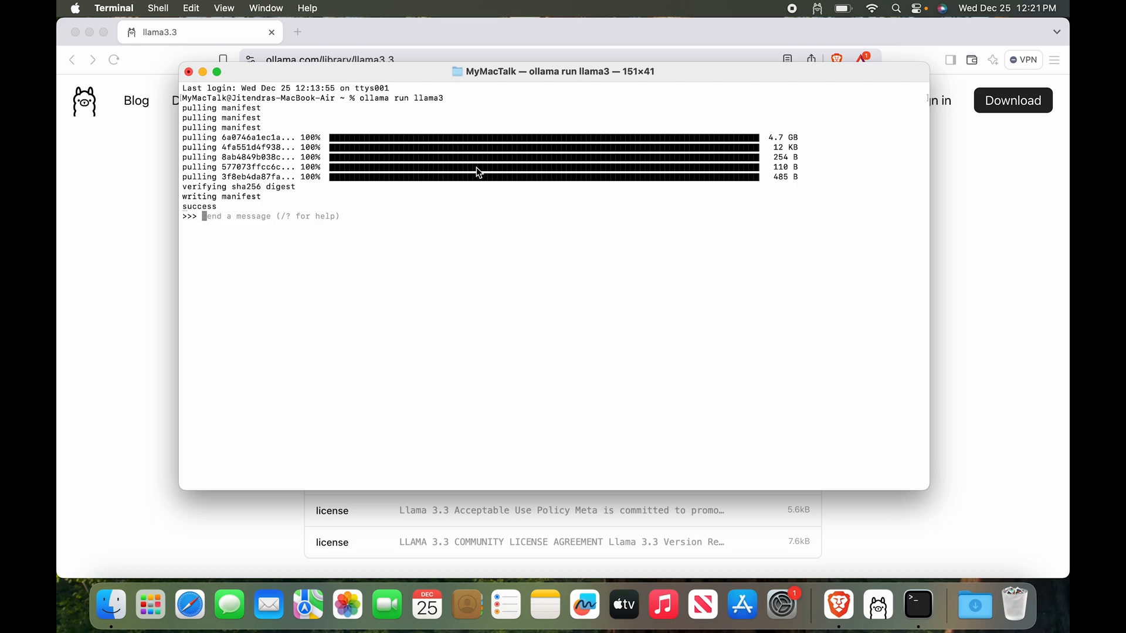
mouse_move(271, 220)
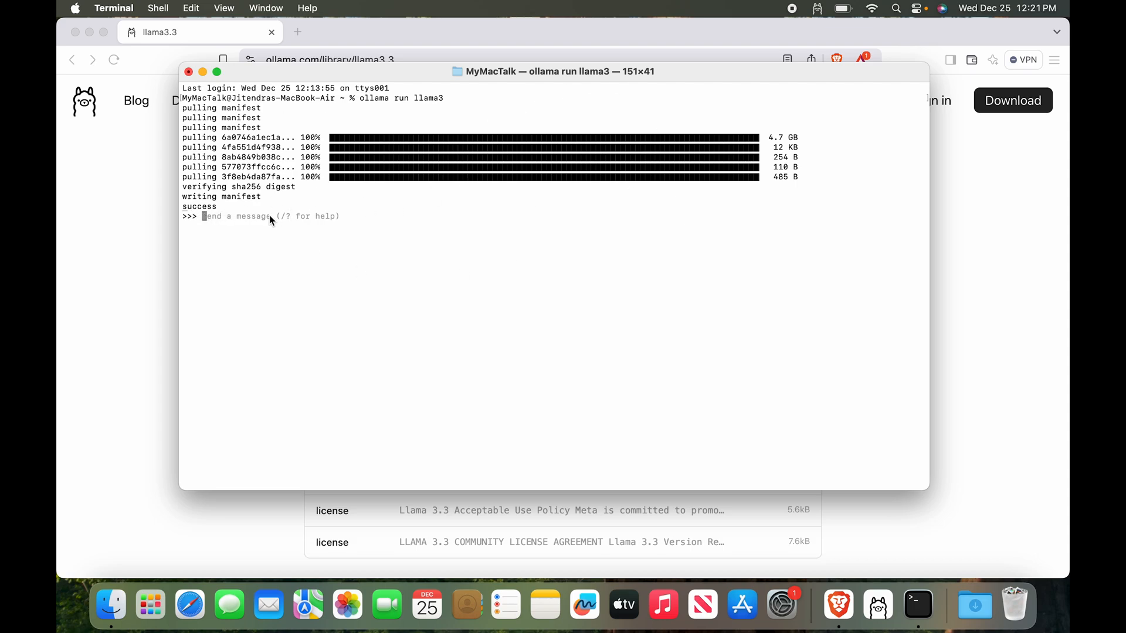
mouse_move(443, 281)
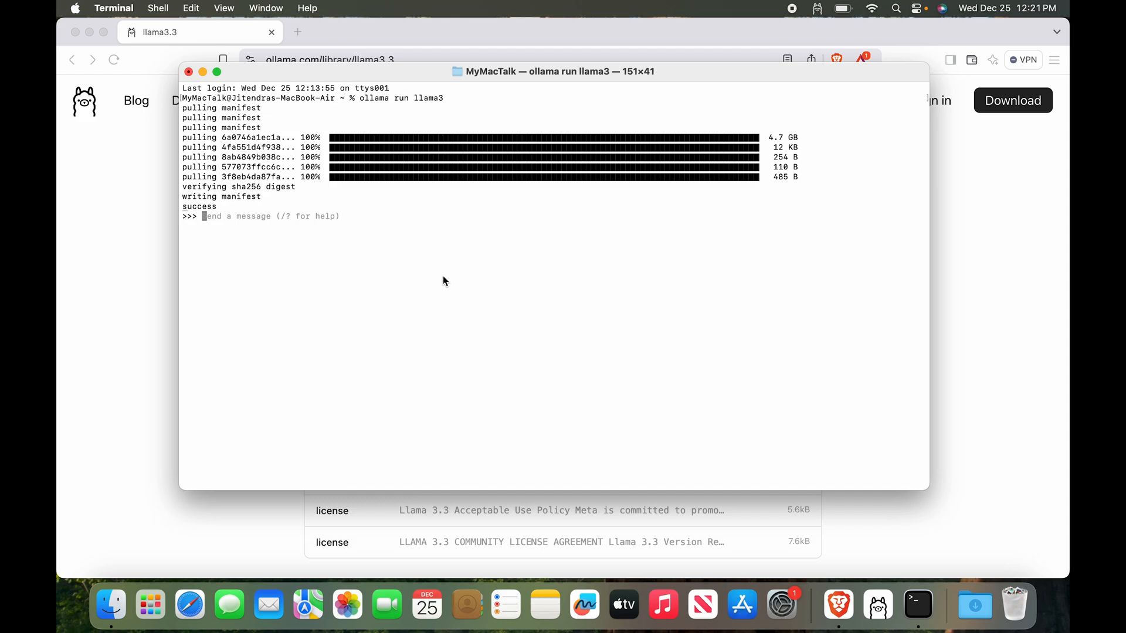
- Ask llama3 'Is 8GB ram enough to run an LLM on mac M1?'
type("Is")
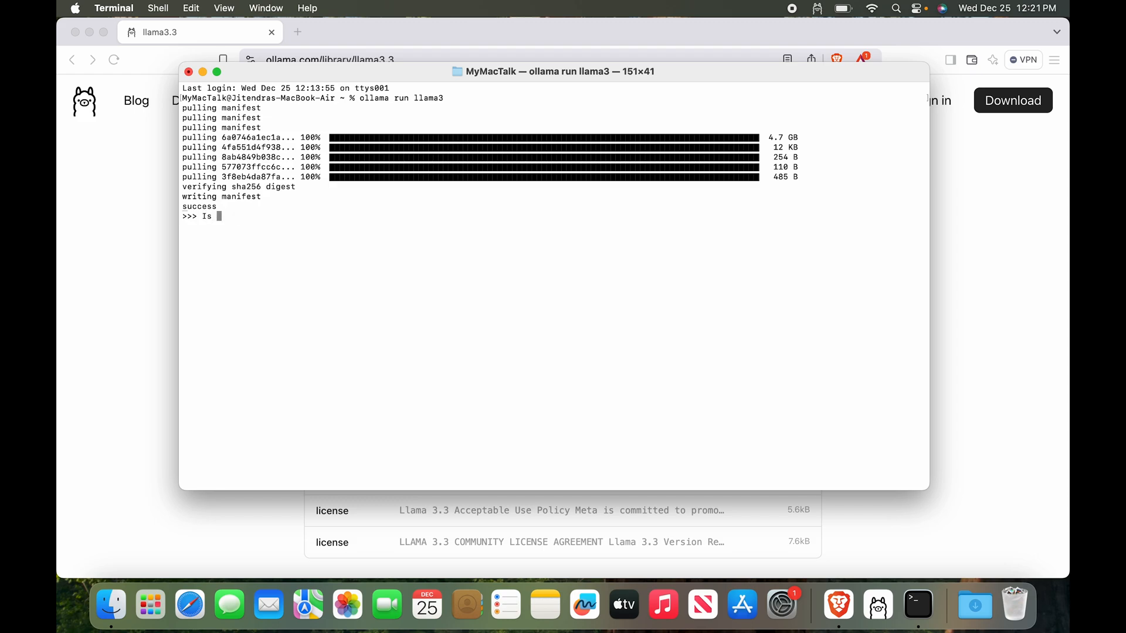
type("8GB ram")
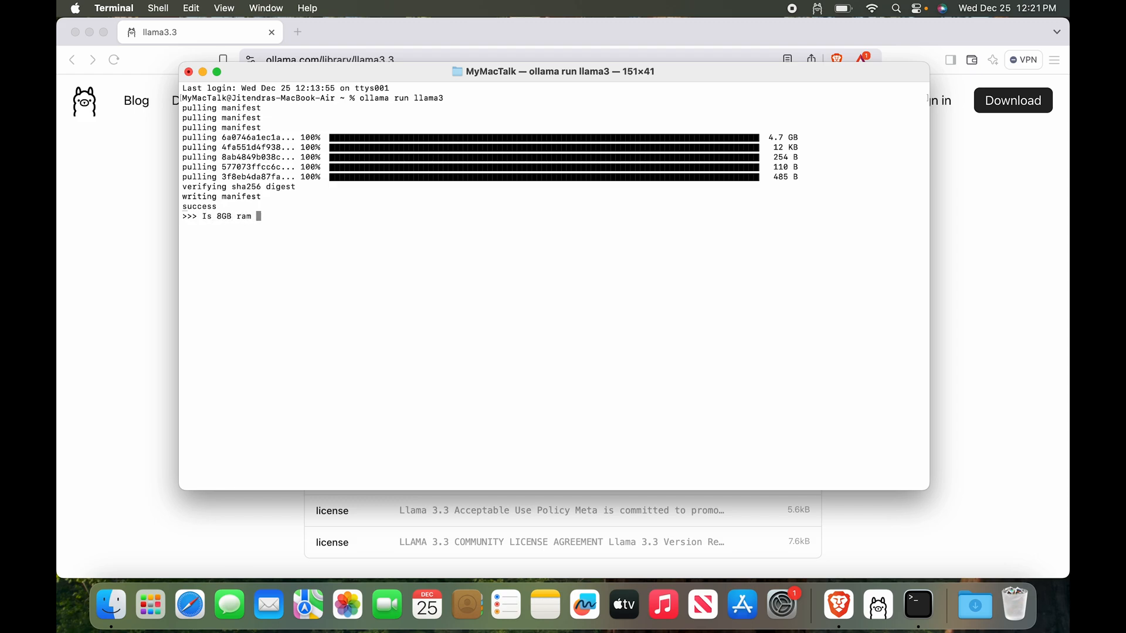
type("enough to")
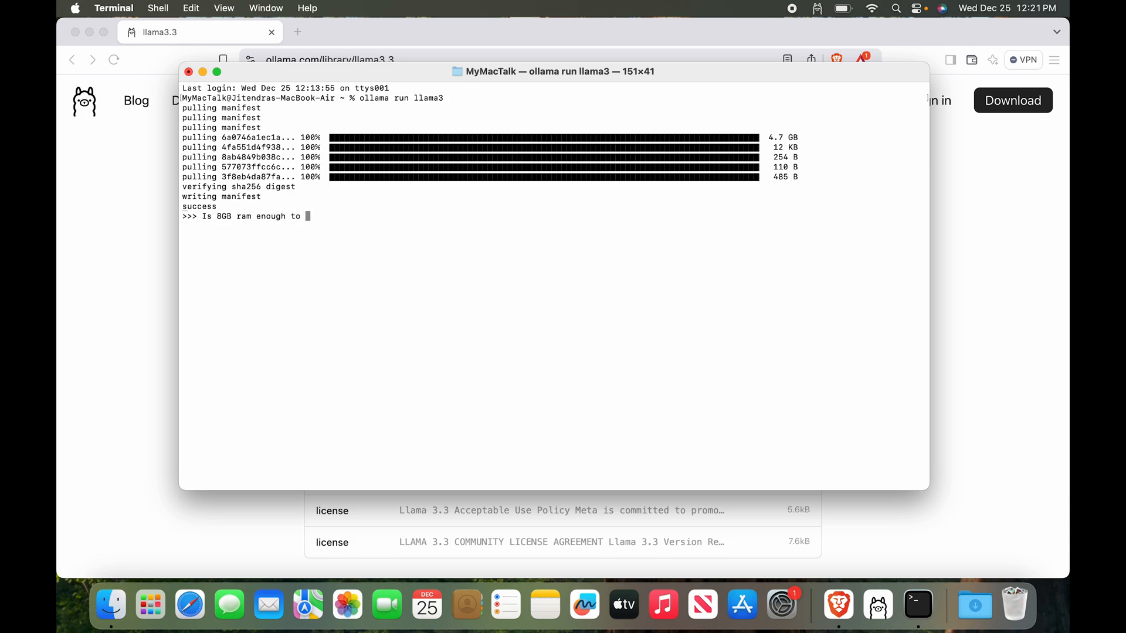
type("run an LLM on mac M1?")
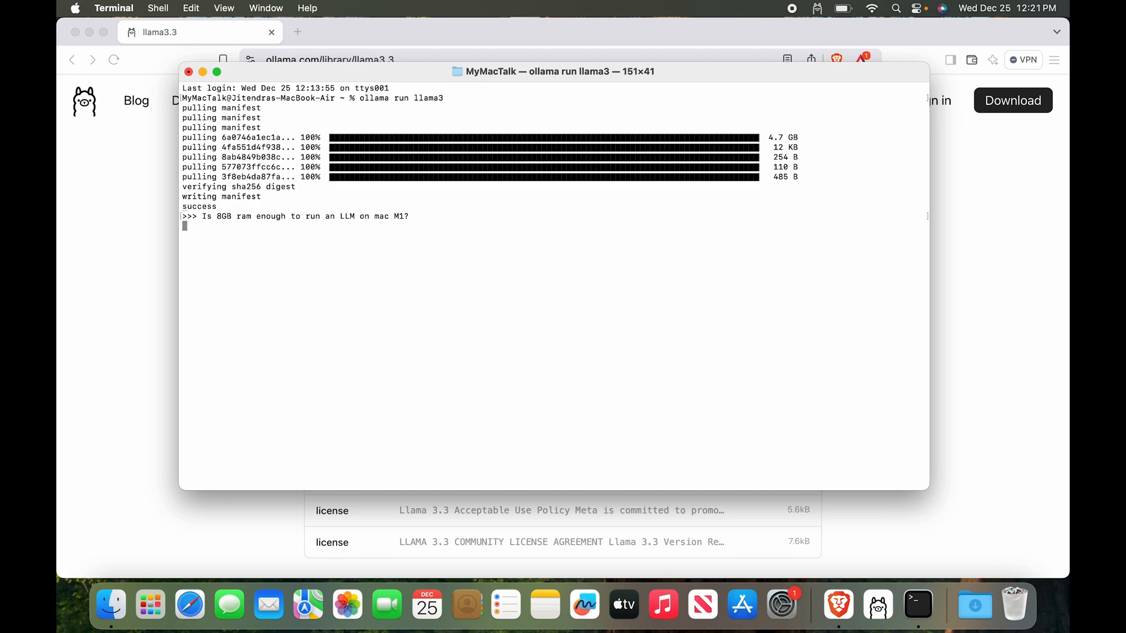
mouse_move(150, 606)
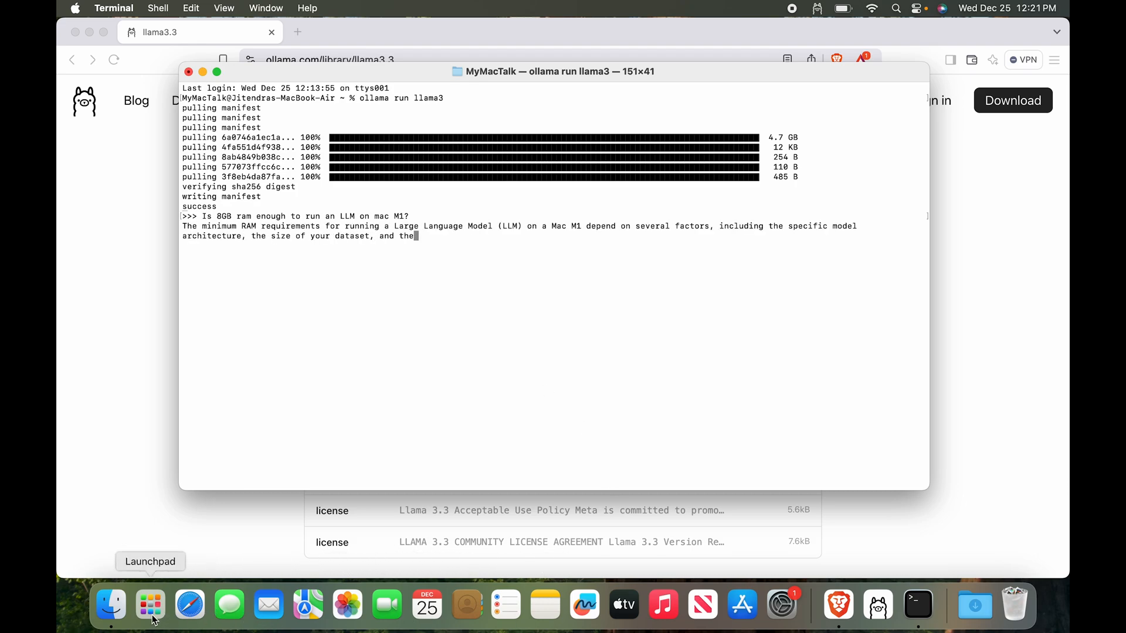
- Check per-process memory in Activity Monitor's Memory tab, then bring Terminal forward
left_click(150, 606)
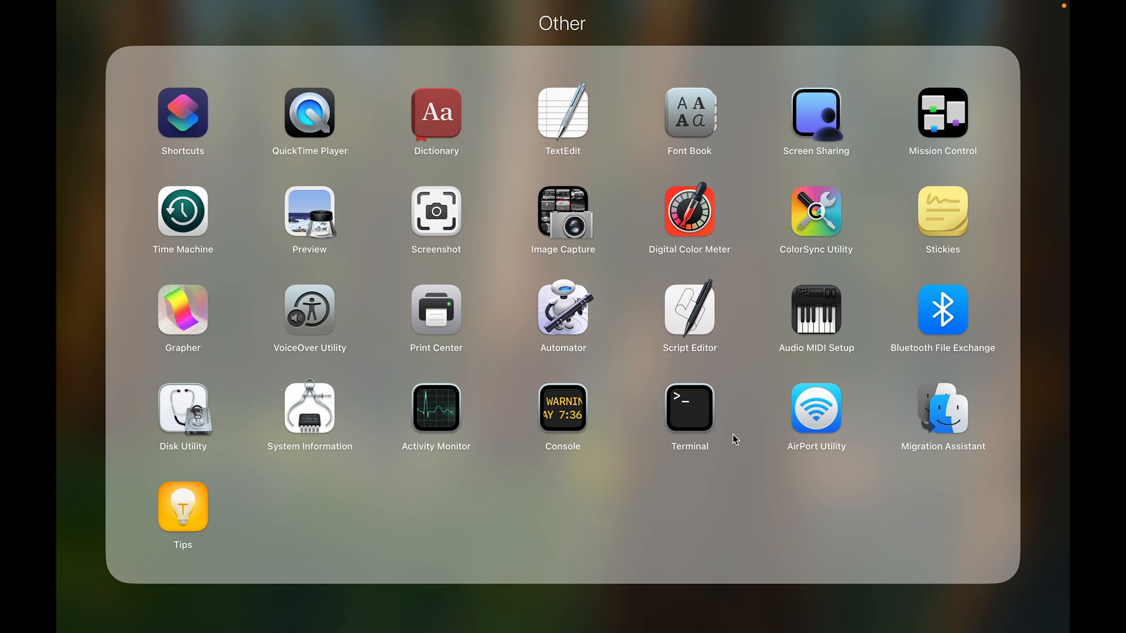
mouse_move(650, 384)
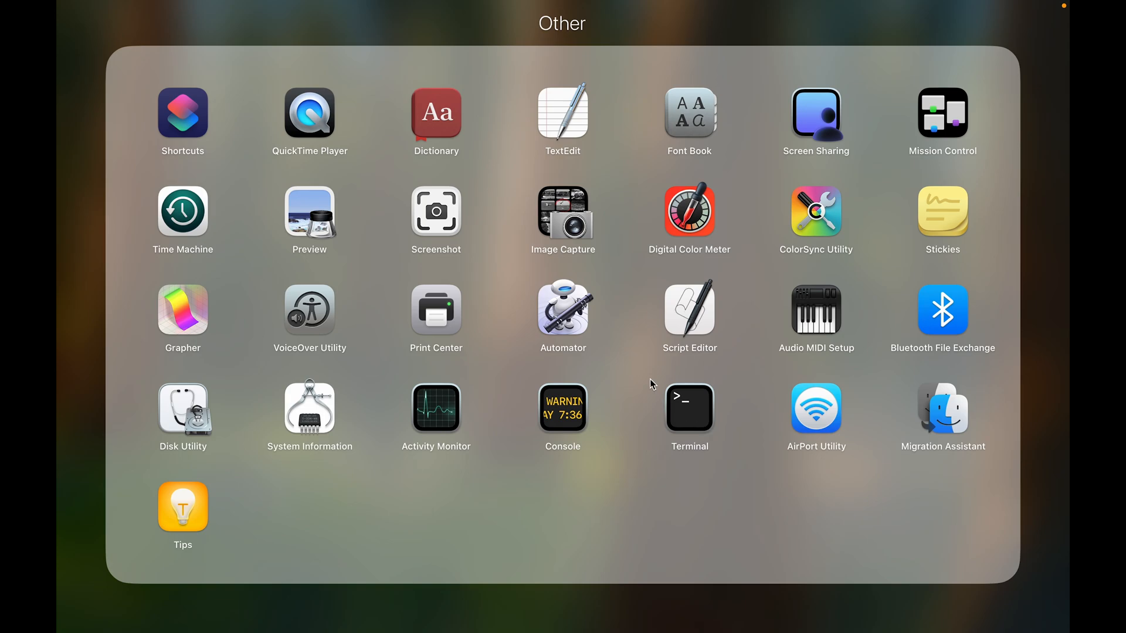
mouse_move(376, 463)
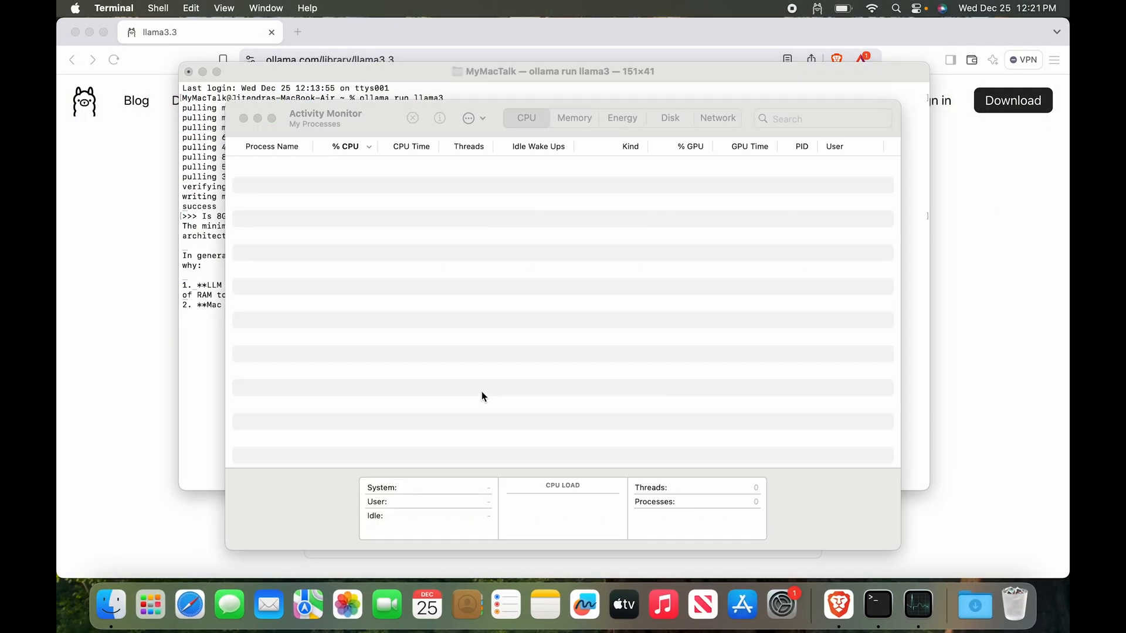
left_click(573, 118)
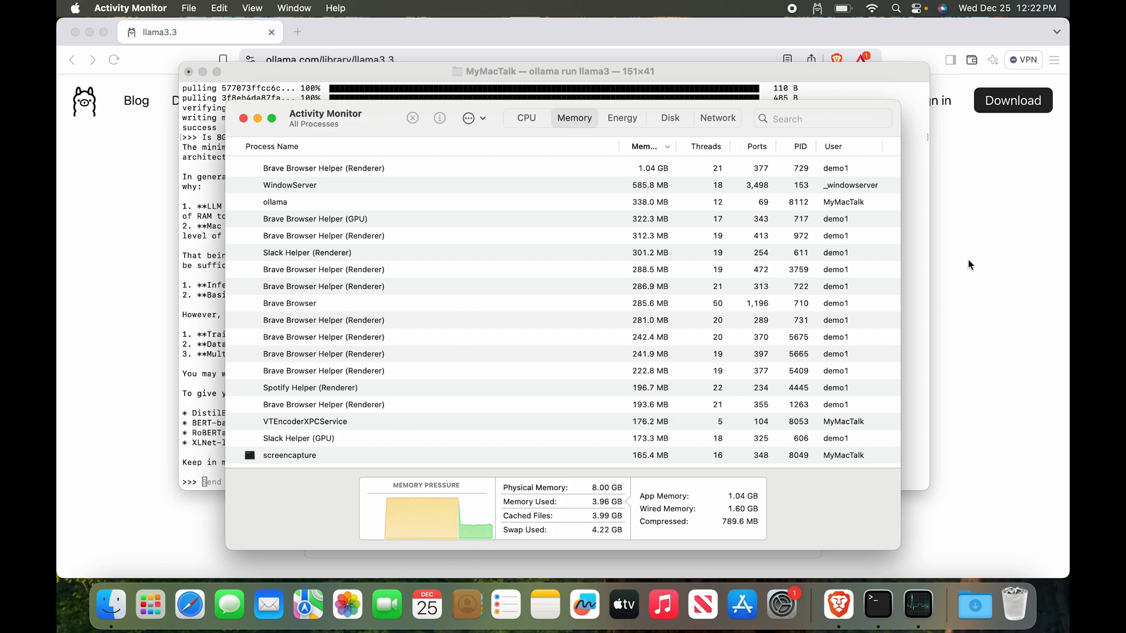
left_click(553, 71)
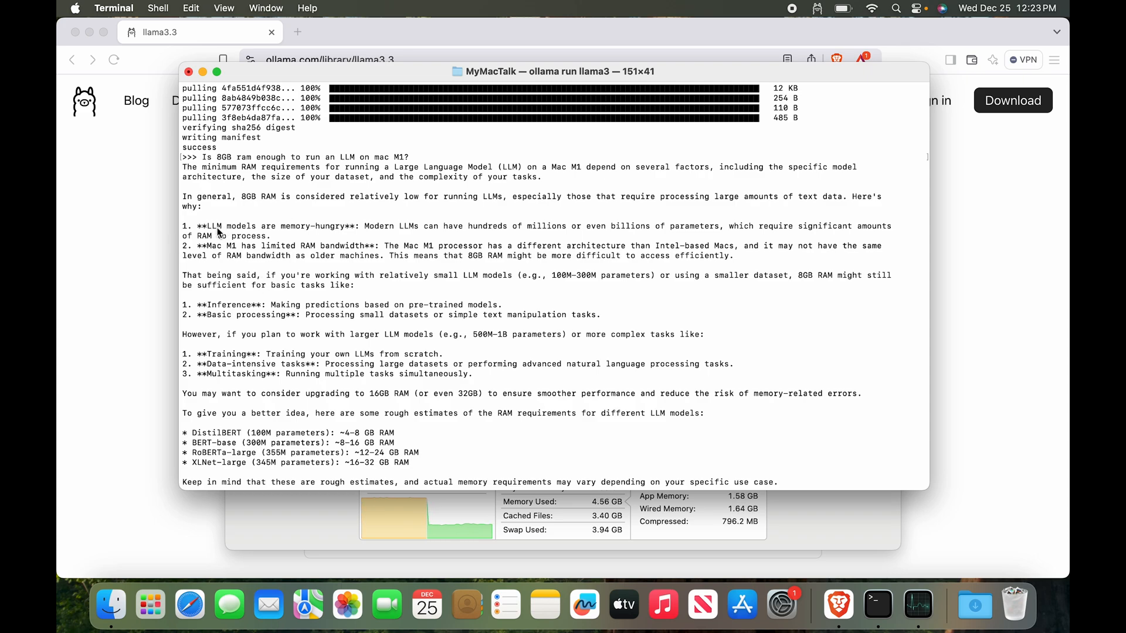
mouse_move(393, 235)
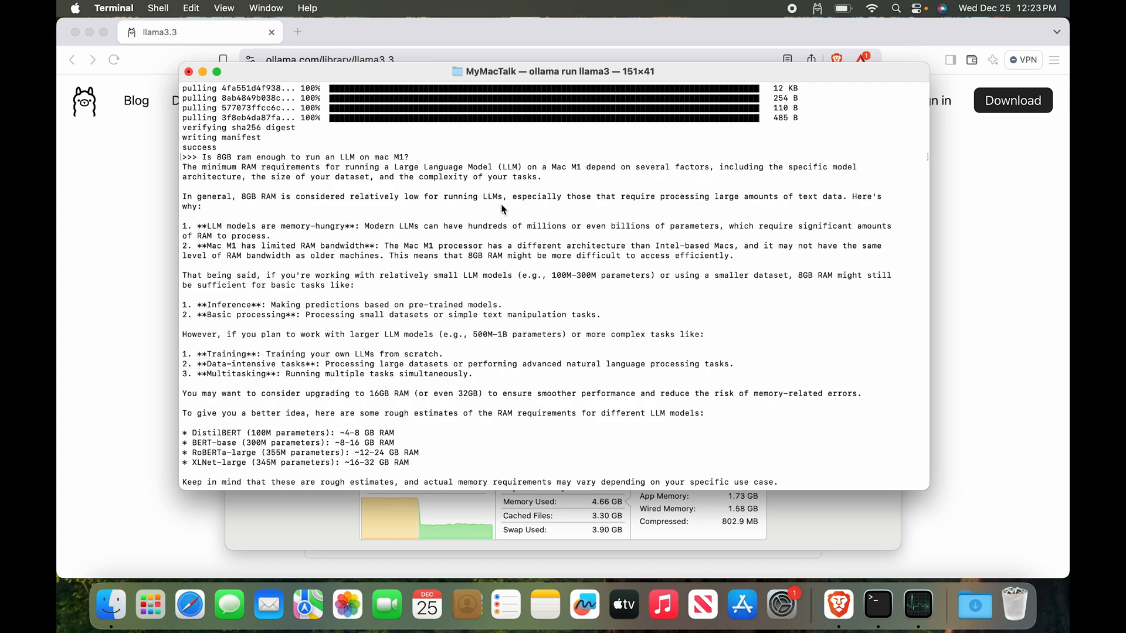
mouse_move(748, 231)
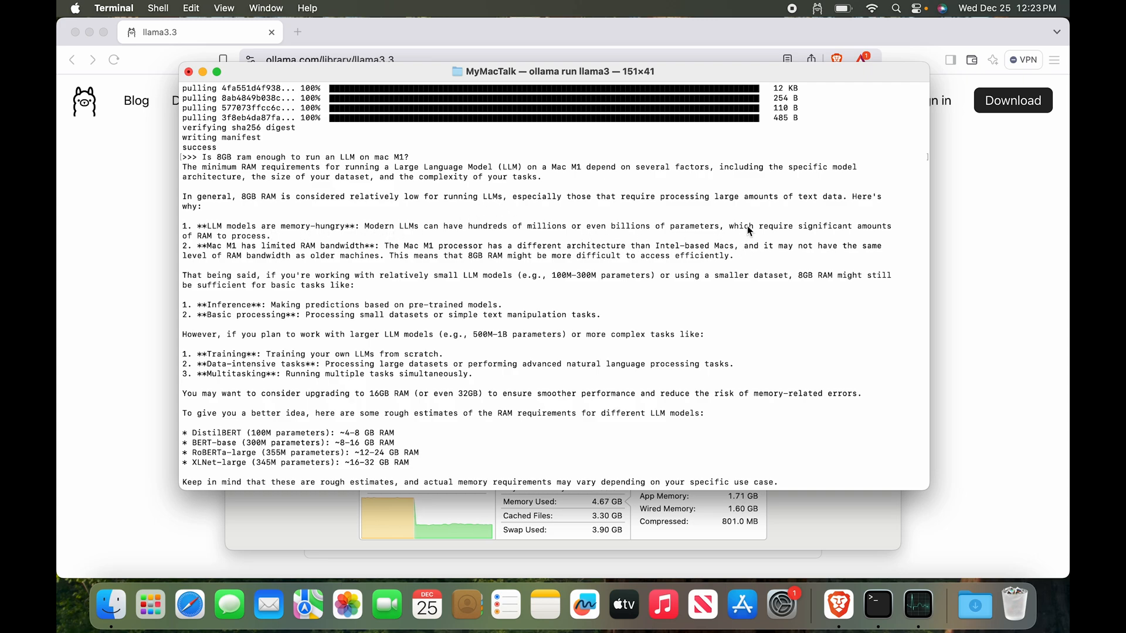
mouse_move(251, 260)
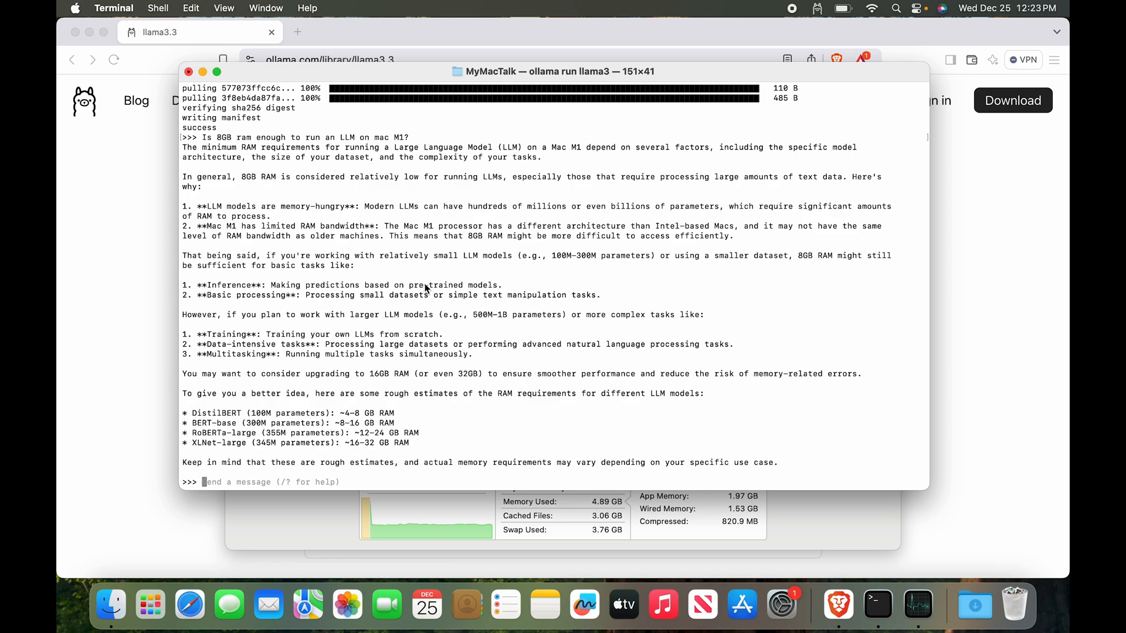
- Ask llama3 'Is M1 a good processor to run LLMs?' and return to the chat
type("How")
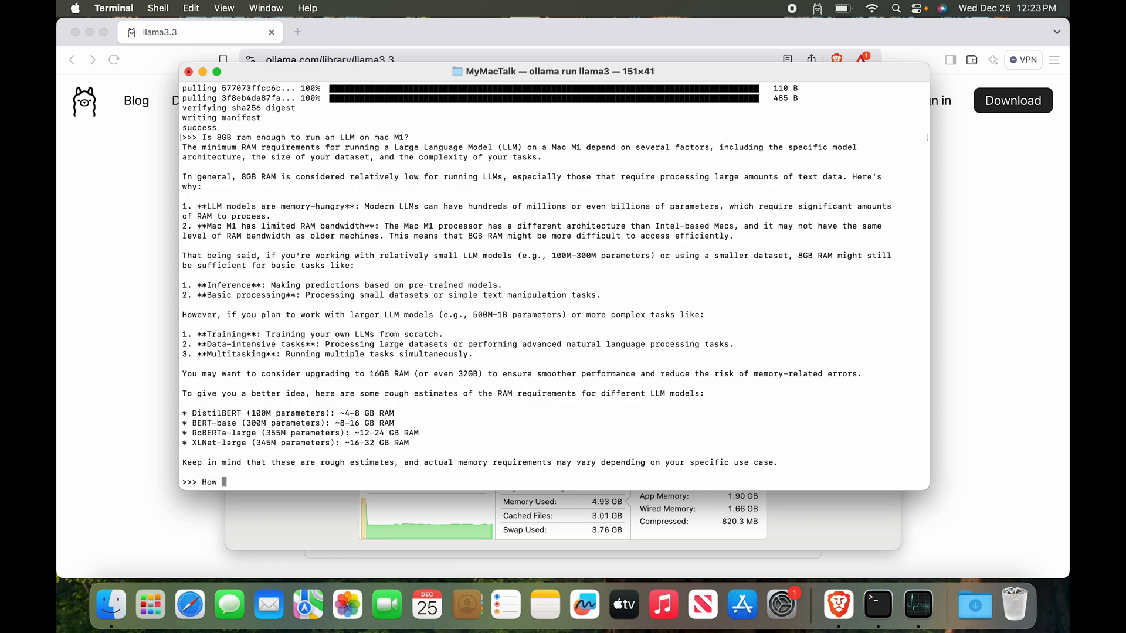
type("Is M1 a good processor to run LLMs?")
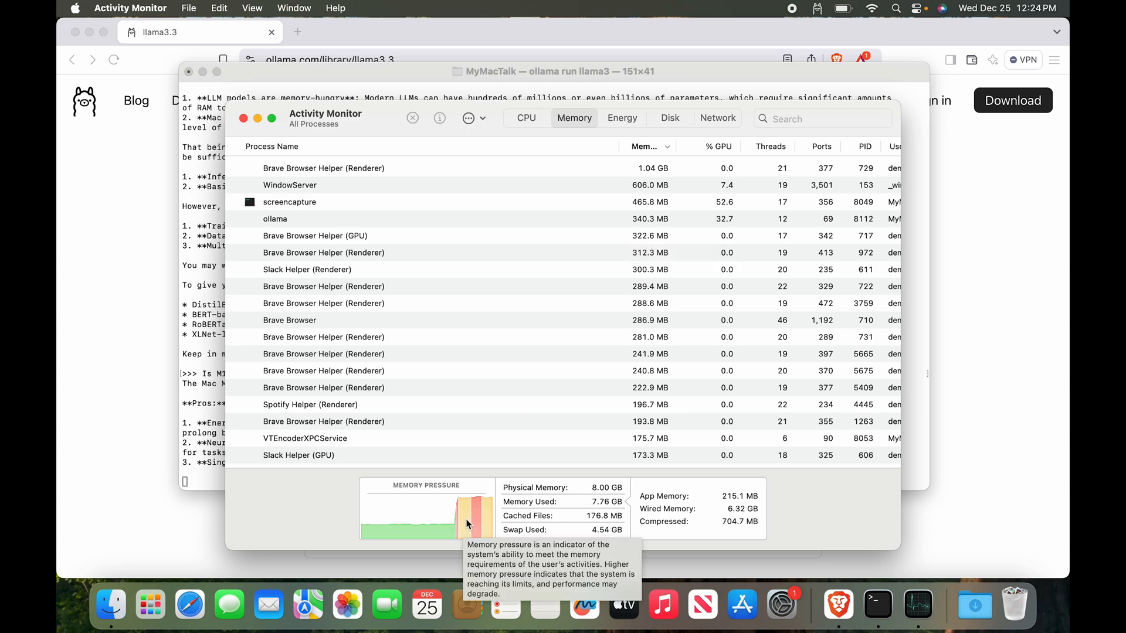
left_click(553, 71)
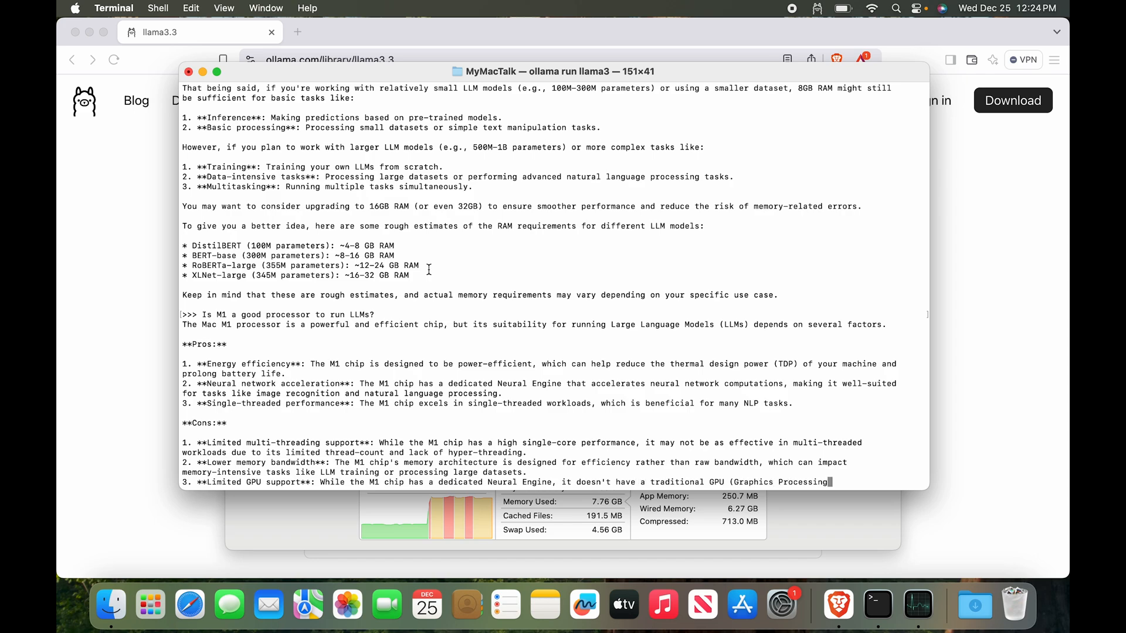
- Scroll llama3's M1 answer down to its conclusion suggesting smaller models and cloud services
scroll("down", 3)
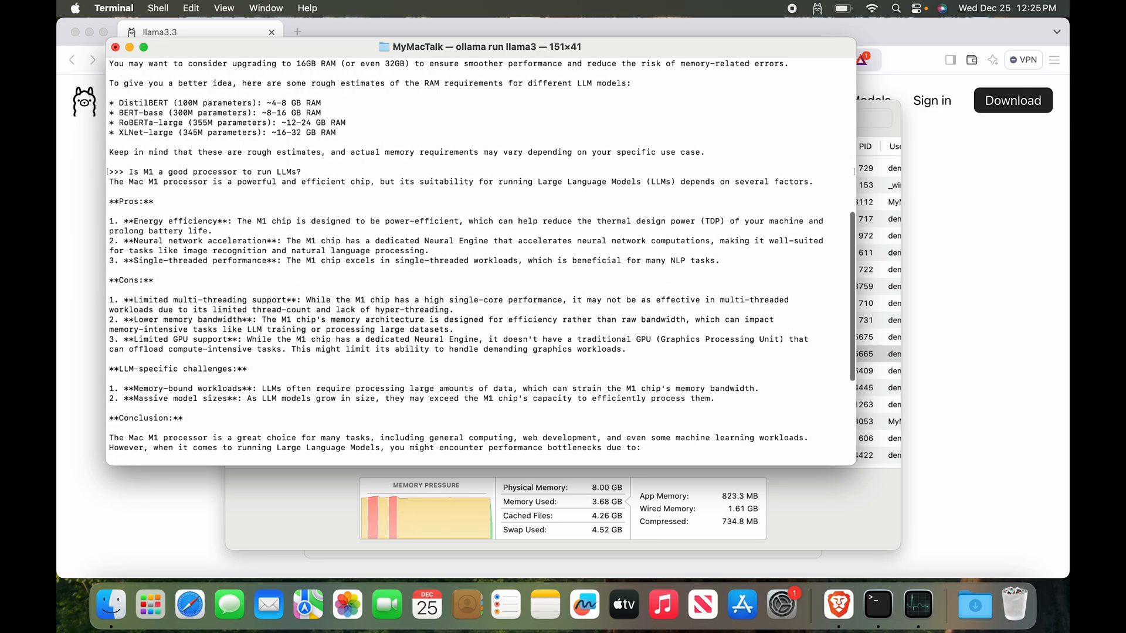
scroll("down", 3)
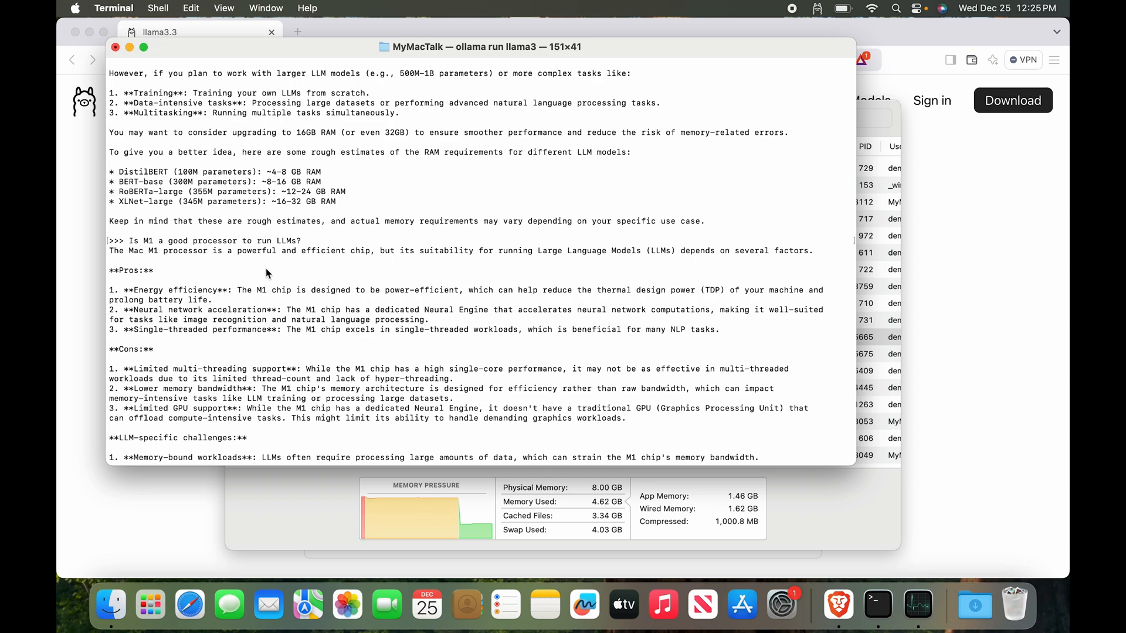
scroll("down", 3)
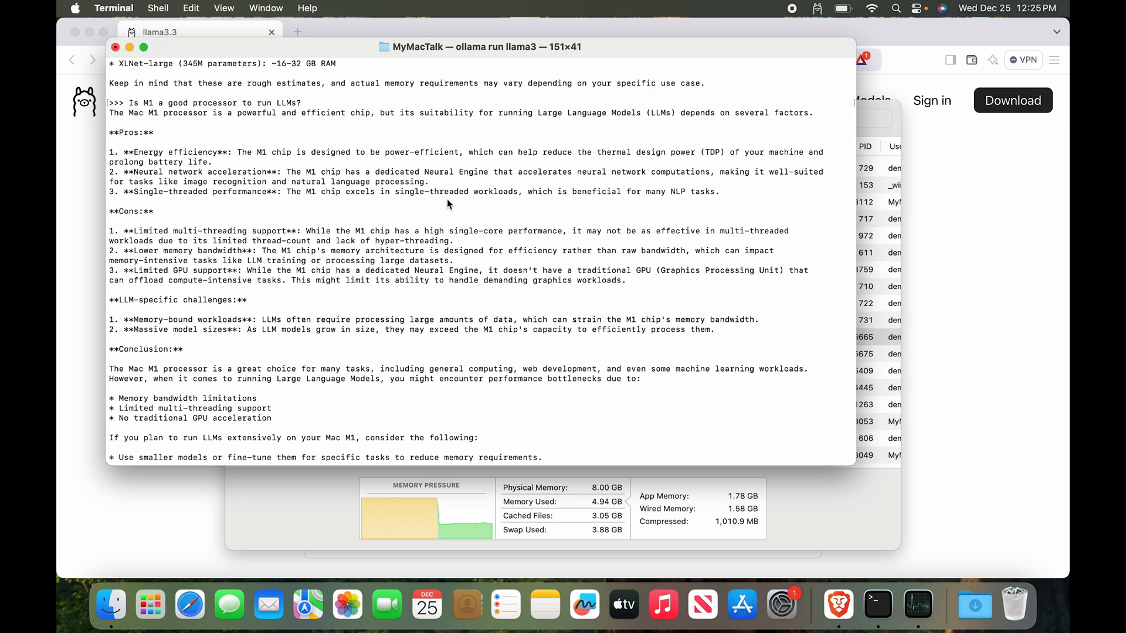
scroll("down", 3)
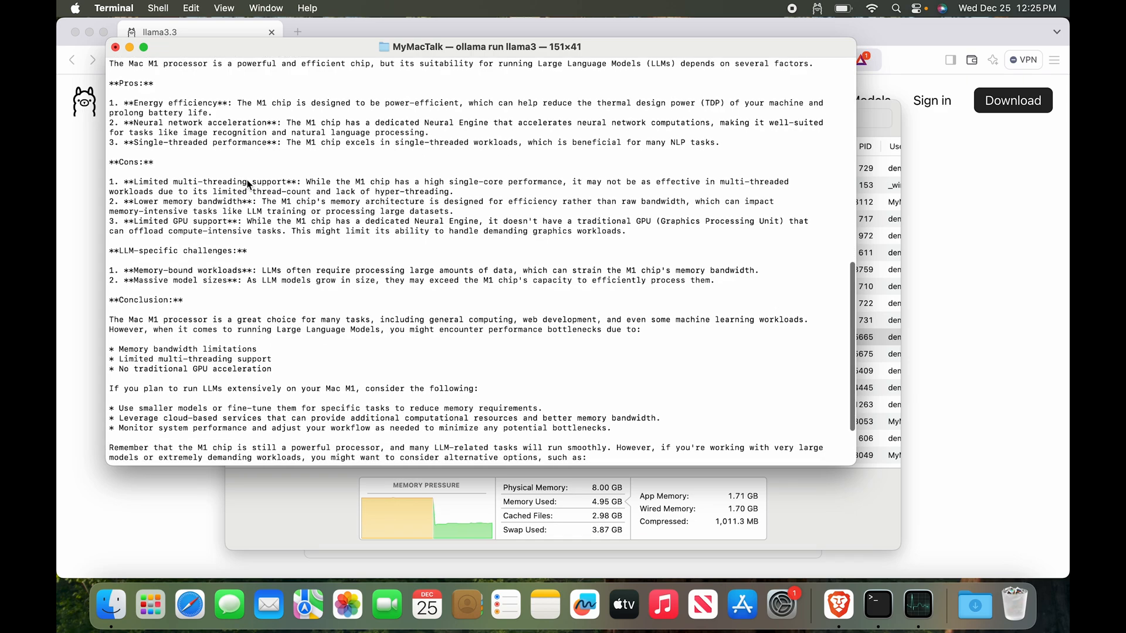
mouse_move(224, 194)
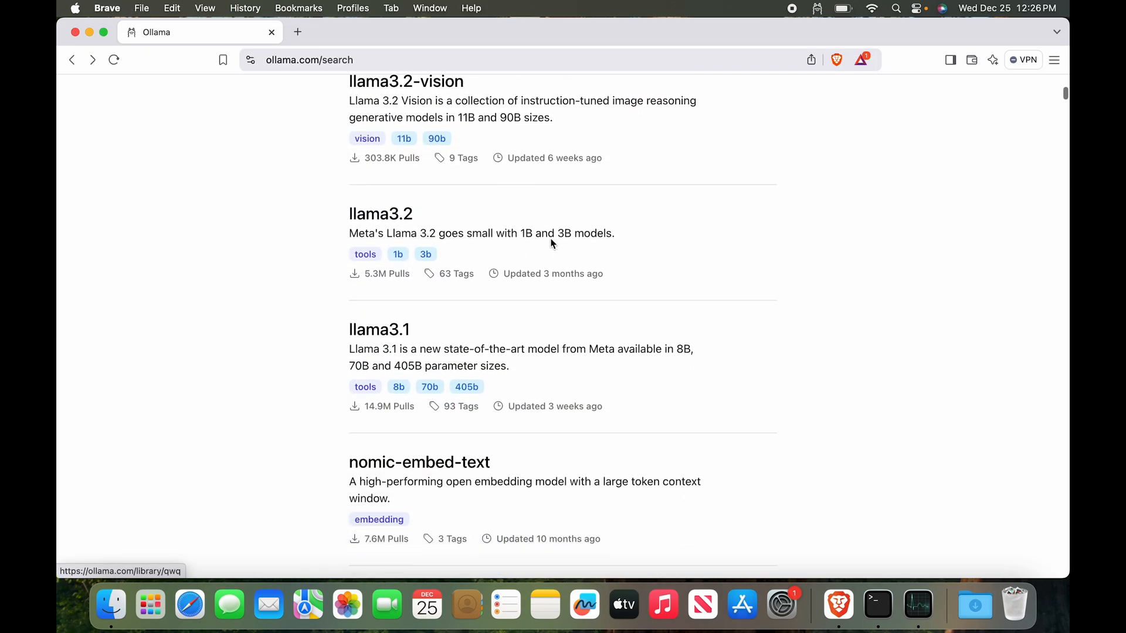
- Open the llama2-uncensored model page from the ollama.com model list
scroll("down", 3)
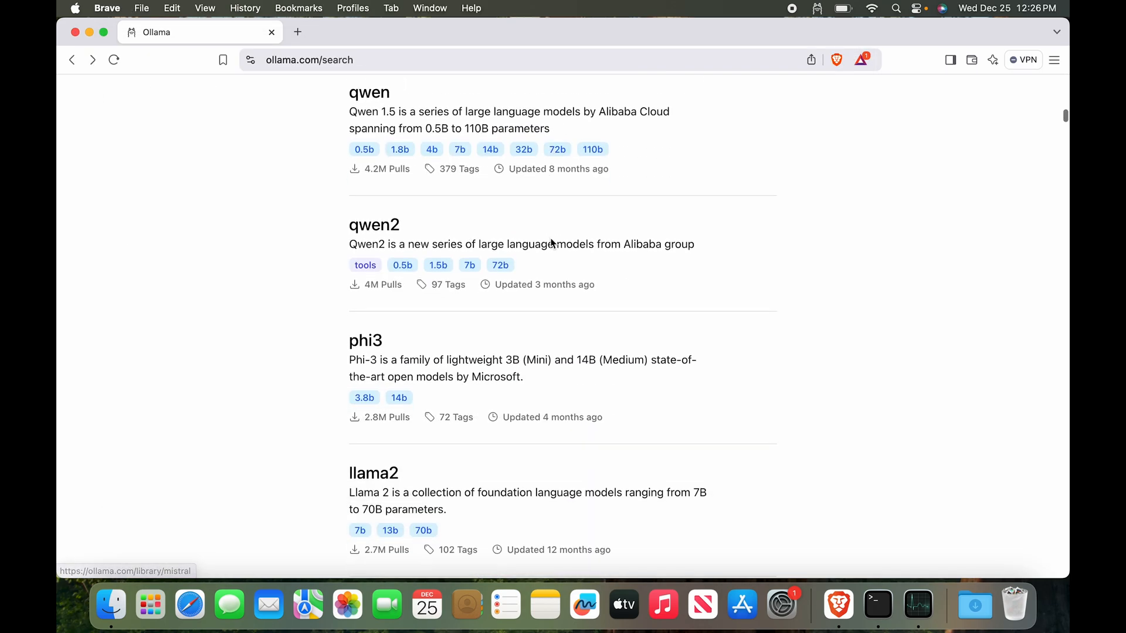
scroll("down", 3)
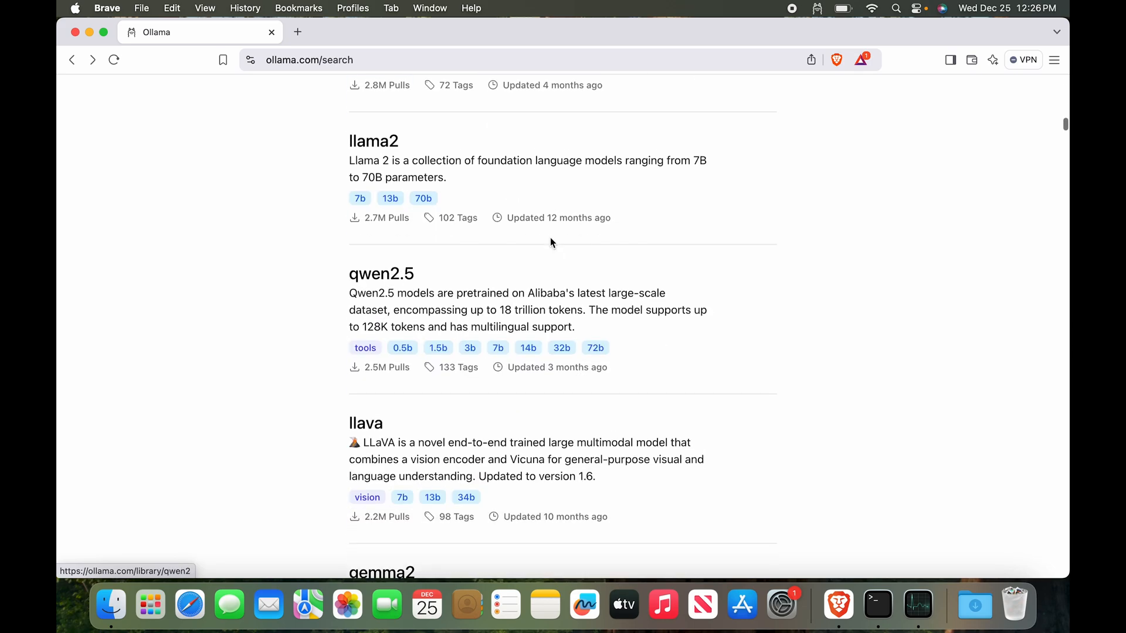
scroll("down", 3)
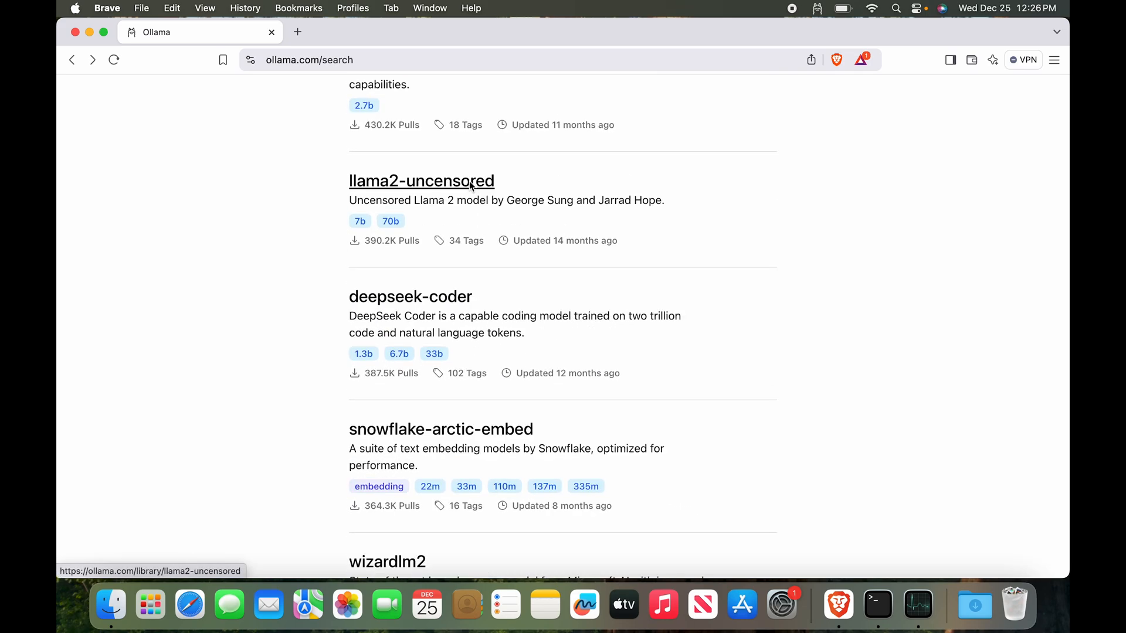
left_click(422, 180)
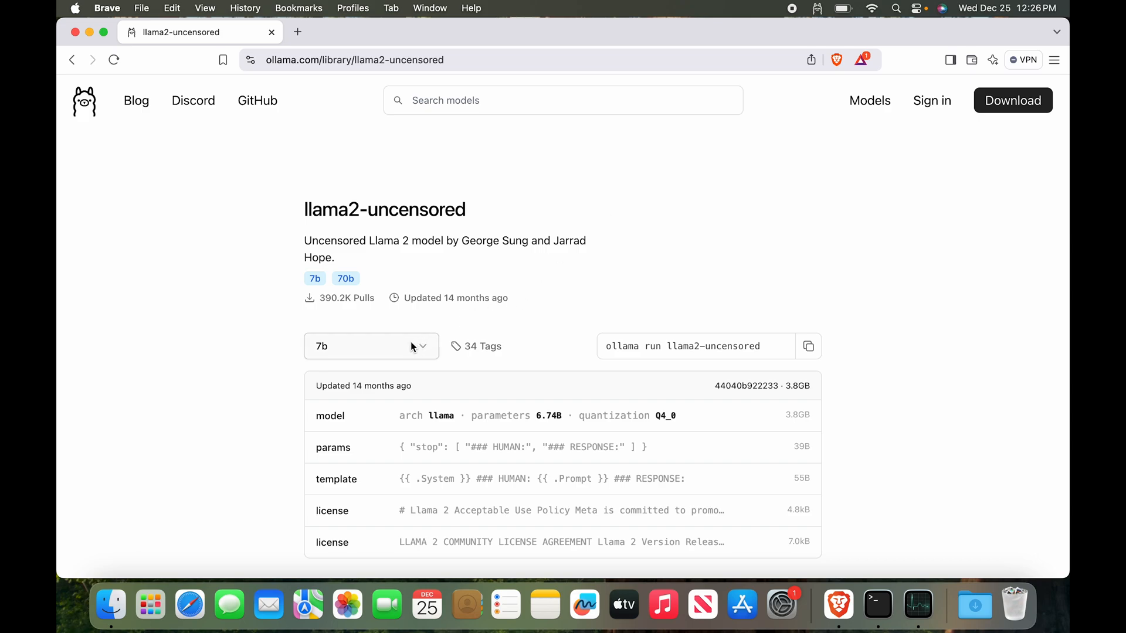
- Select the 7b size and copy the llama2-uncensored:7b run command
left_click(371, 346)
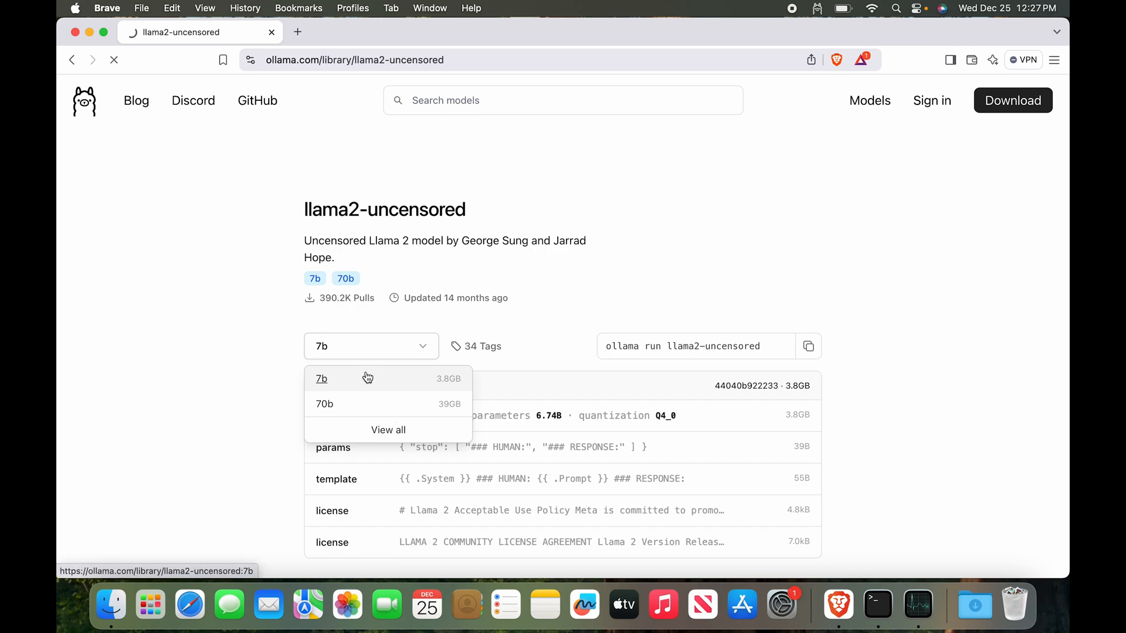
left_click(321, 379)
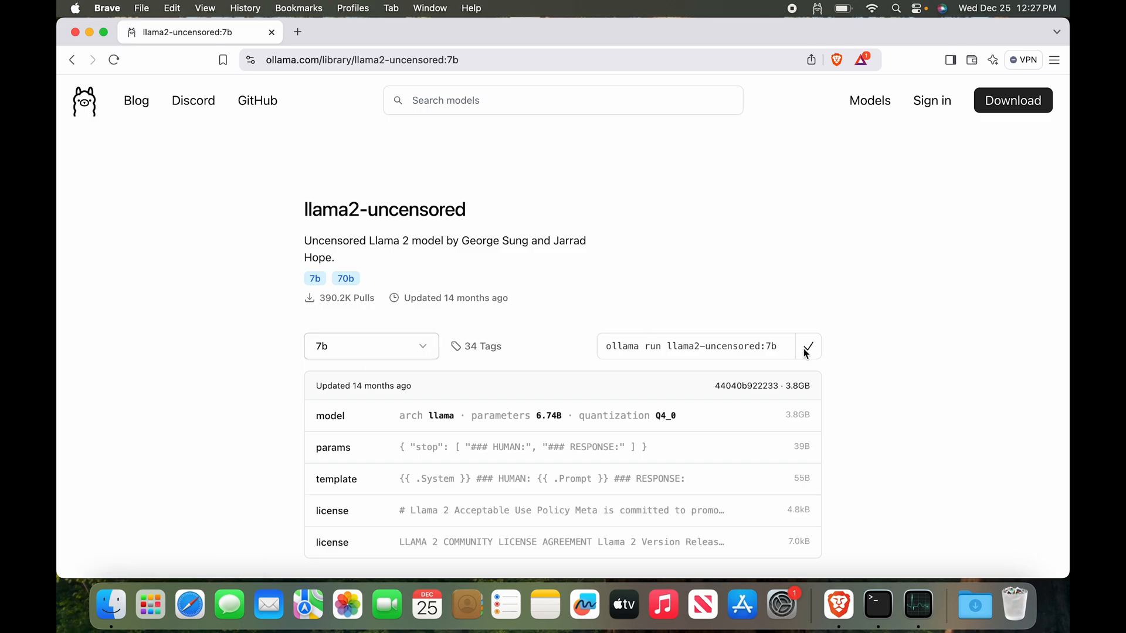
mouse_move(917, 607)
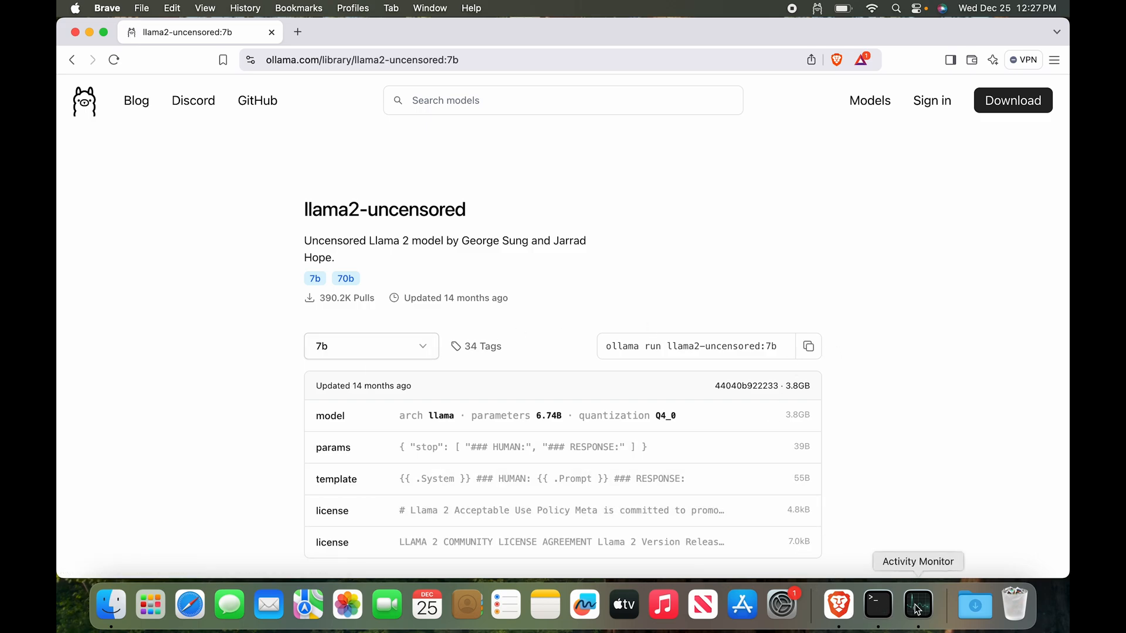
left_click(877, 604)
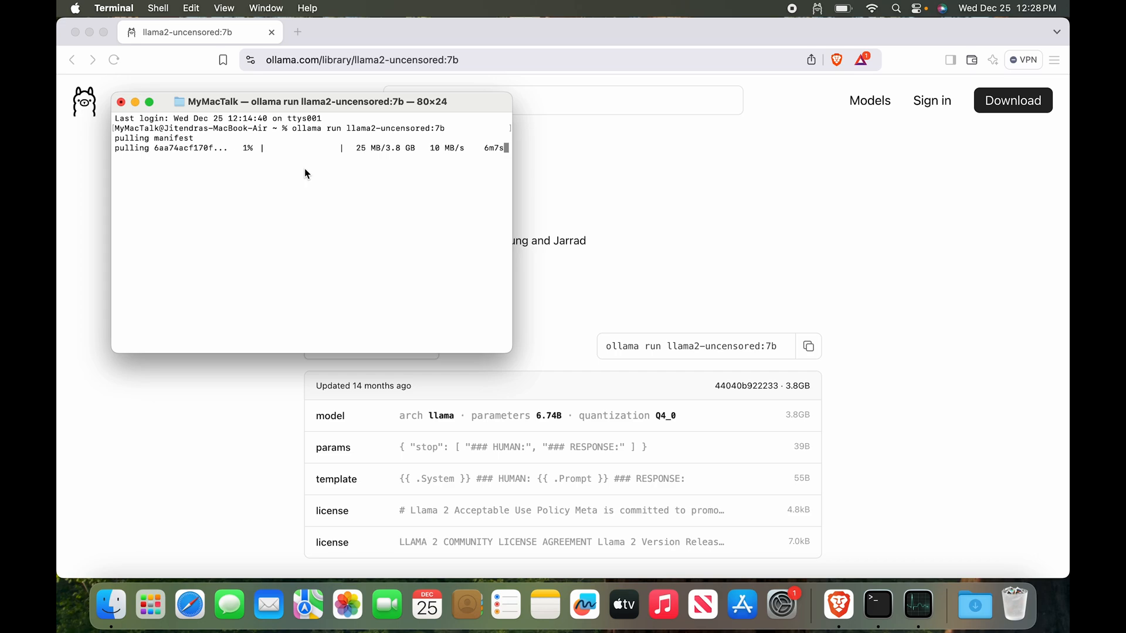
mouse_move(419, 266)
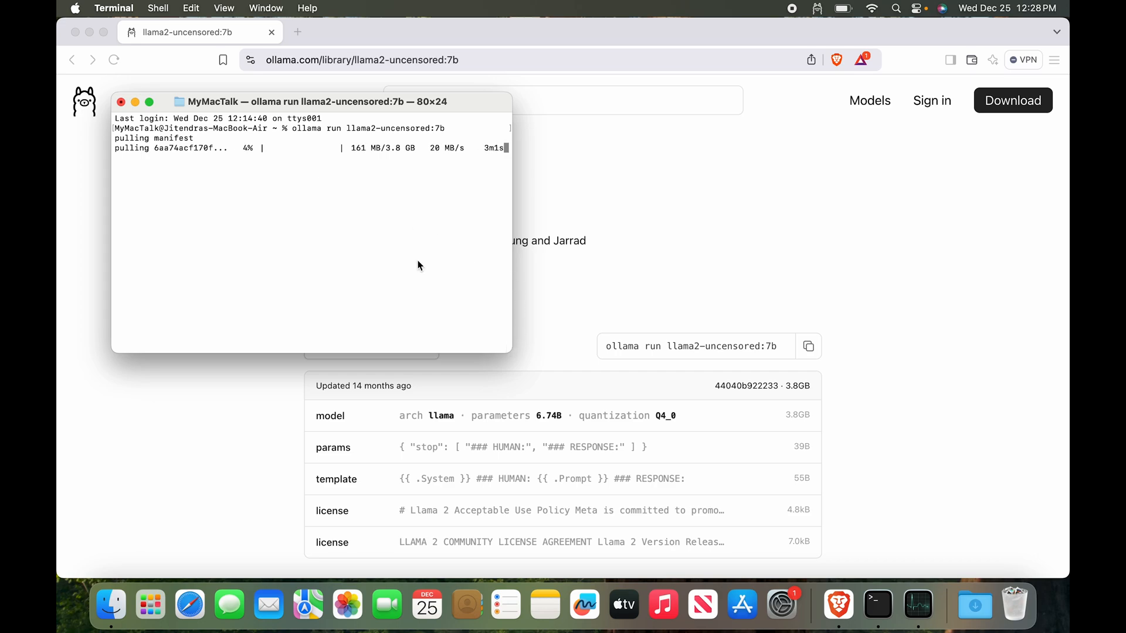
mouse_move(634, 244)
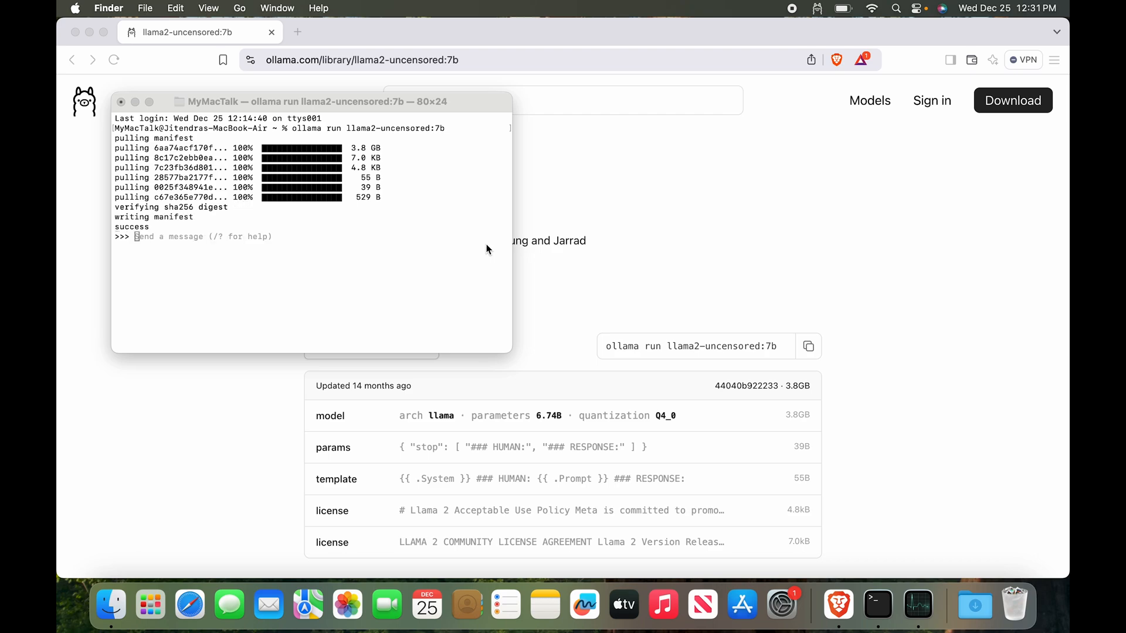
- Bring the finished llama2-uncensored:7b Terminal session to the front at its chat prompt
left_click(311, 216)
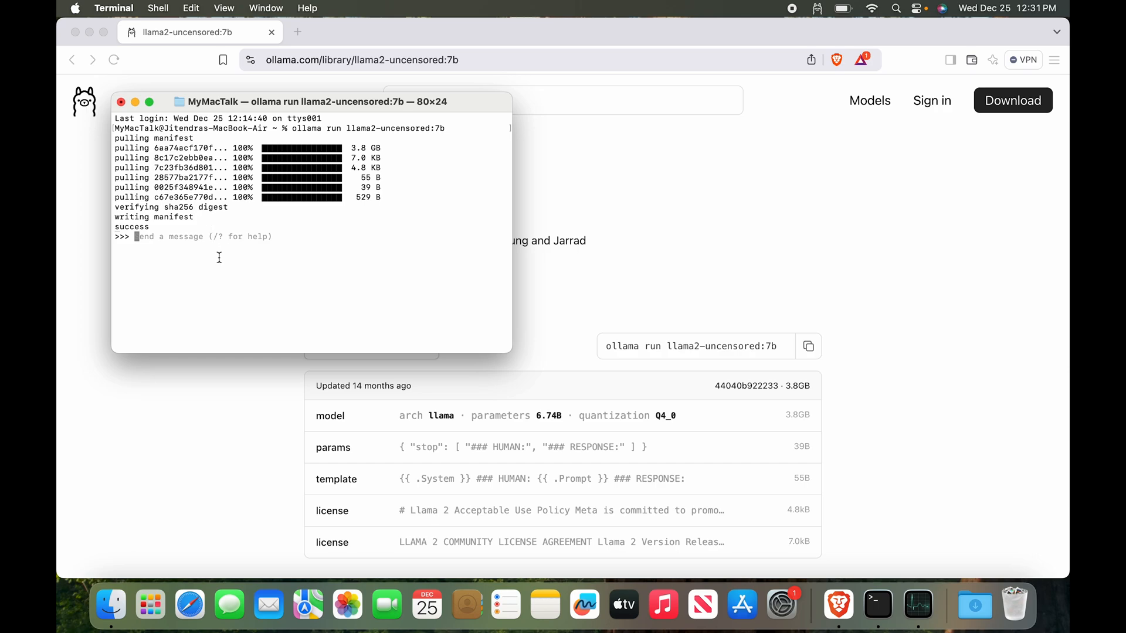
- Show the /? help, then ask whether 8GB suffices for Llama 2 and whether M1 suits lightweight LLMs
type("/?")
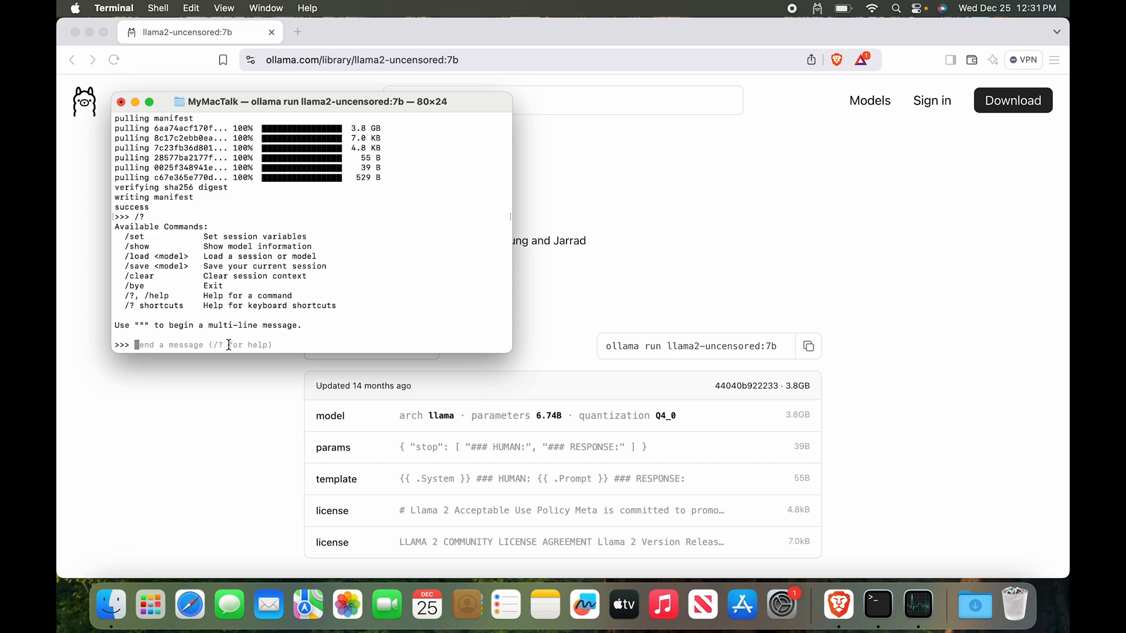
type("\"")
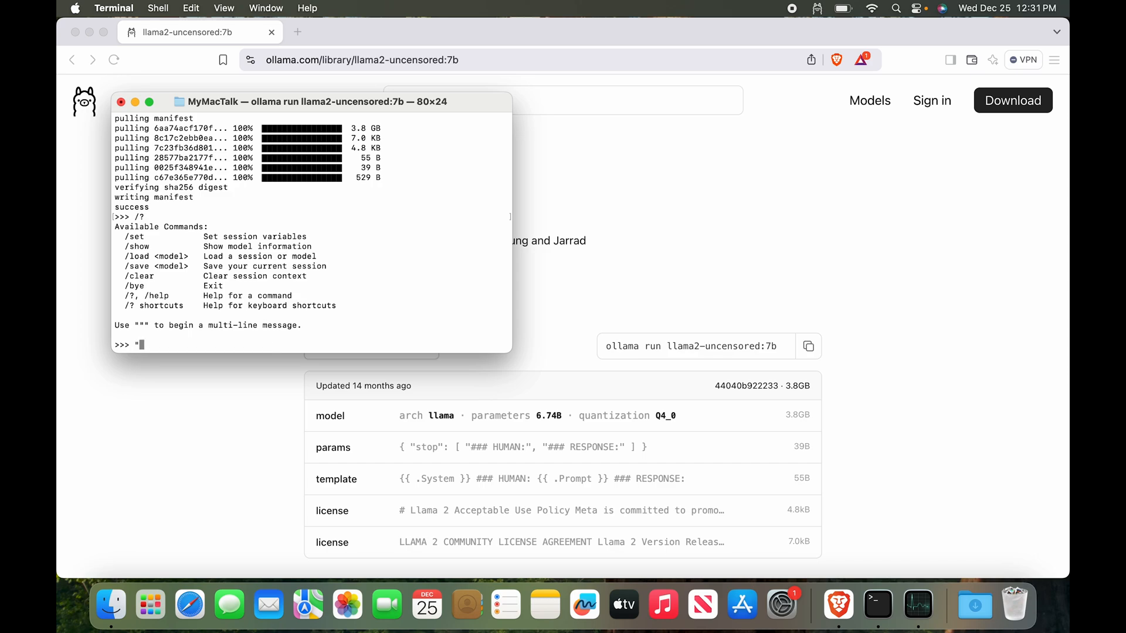
type("Is 8Gb enough for Llama 2?\" \"is M1 a goo processor for light")
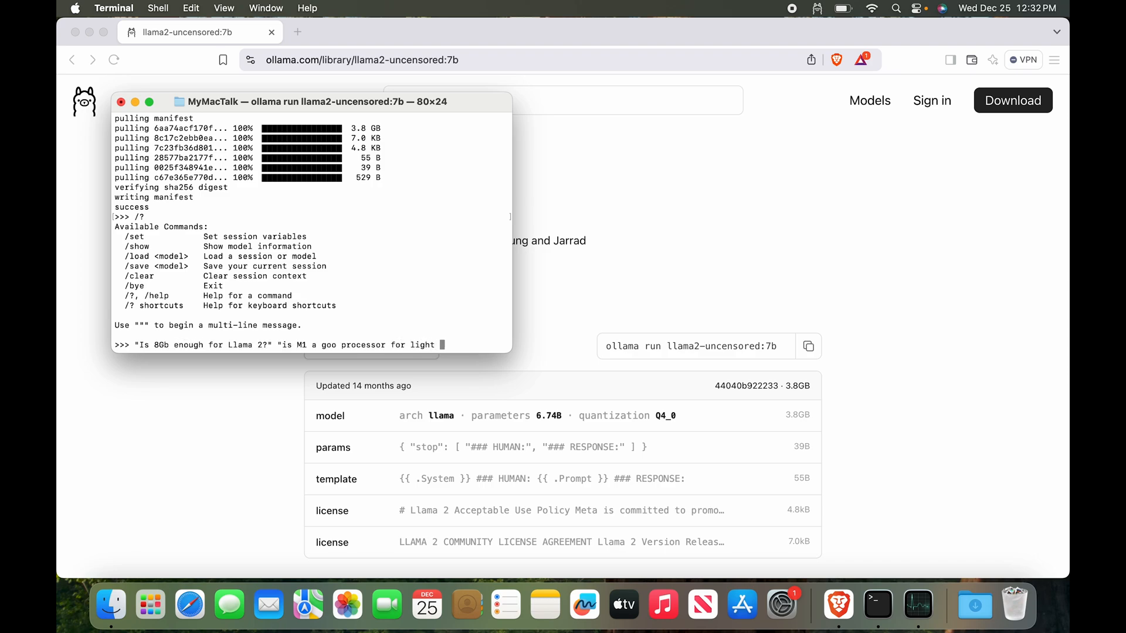
type("weight LLMs?\"")
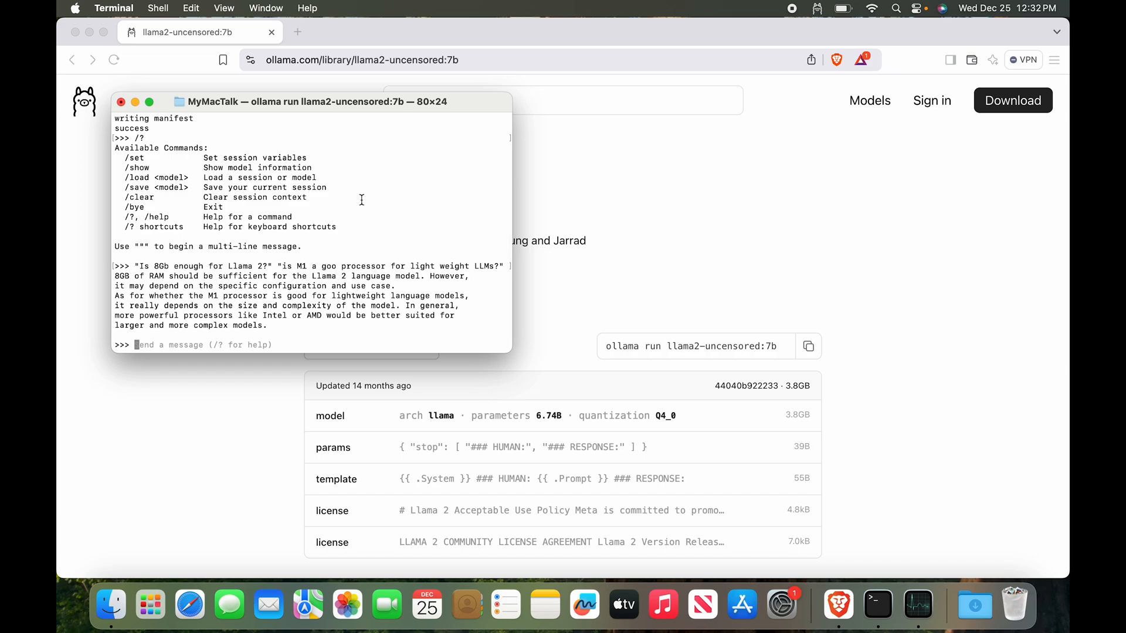
mouse_move(279, 256)
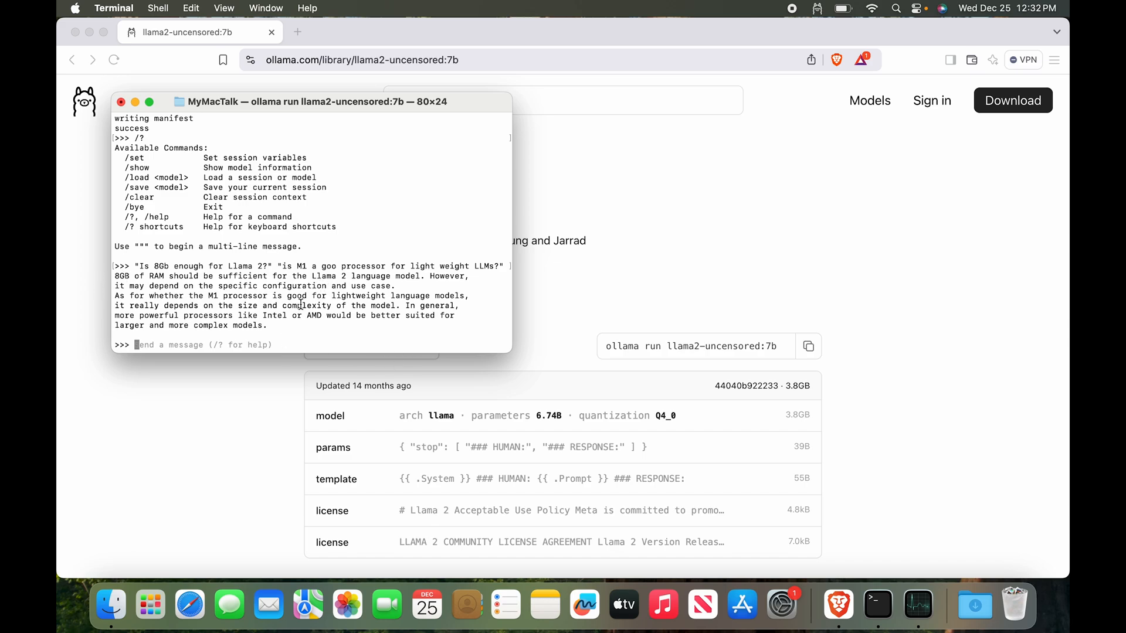
mouse_move(151, 276)
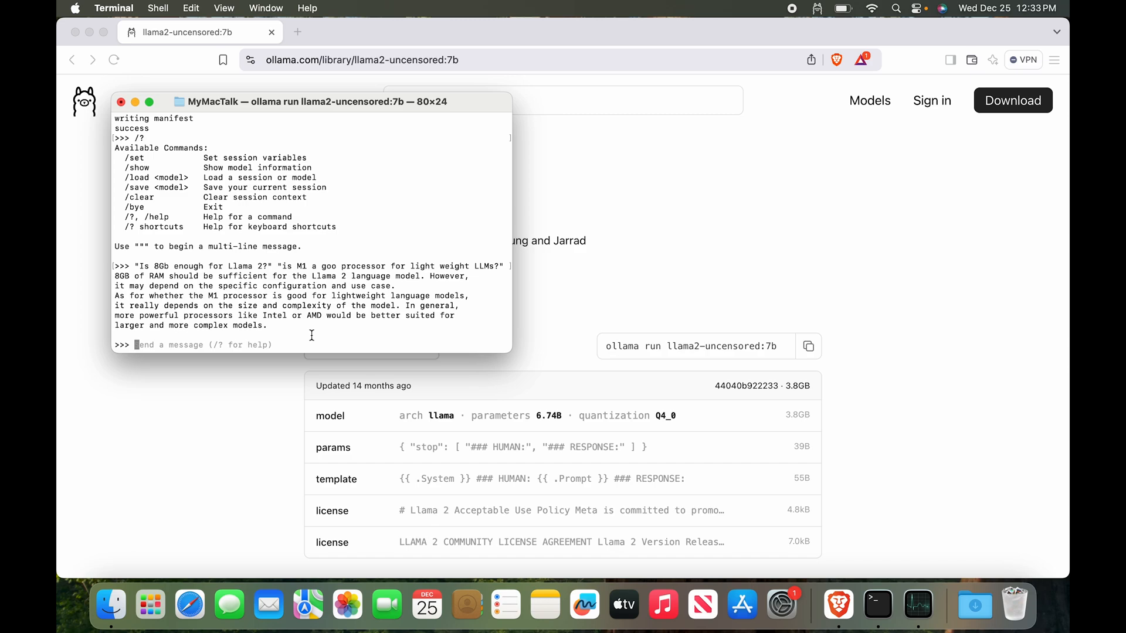
mouse_move(330, 298)
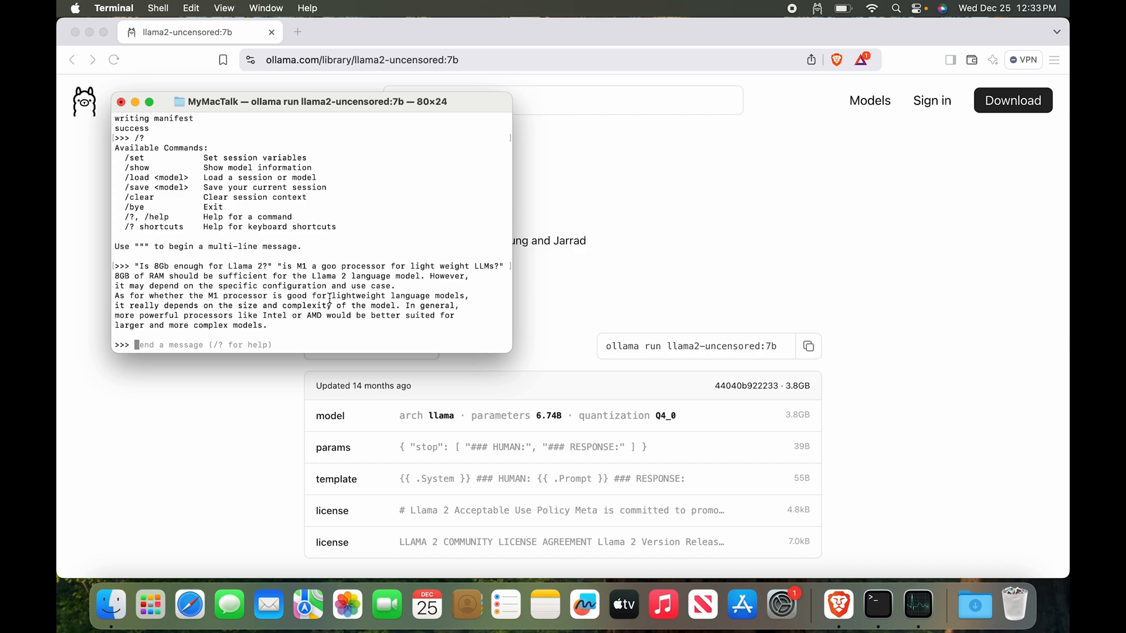
mouse_move(150, 305)
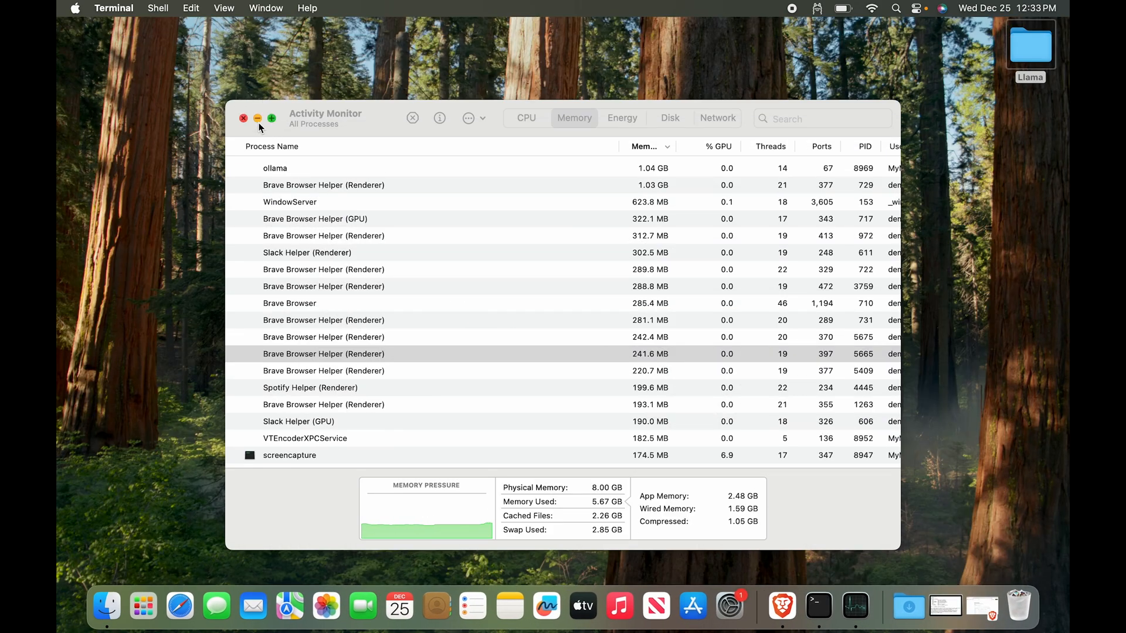
- Minimize the Activity Monitor memory window and click the desktop
left_click(243, 118)
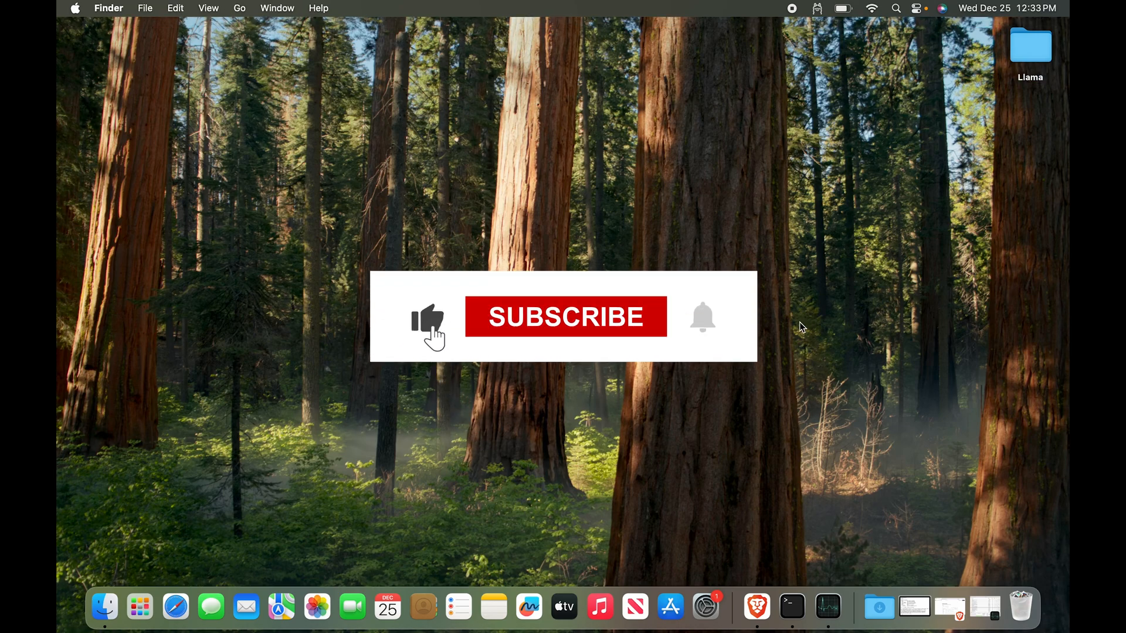
left_click(566, 317)
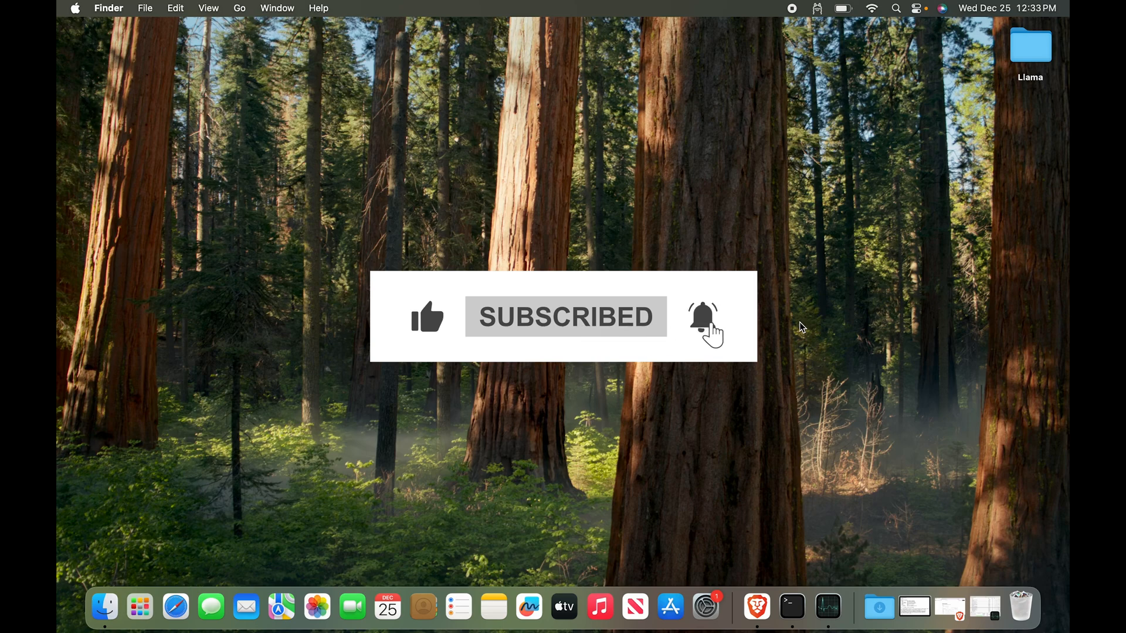